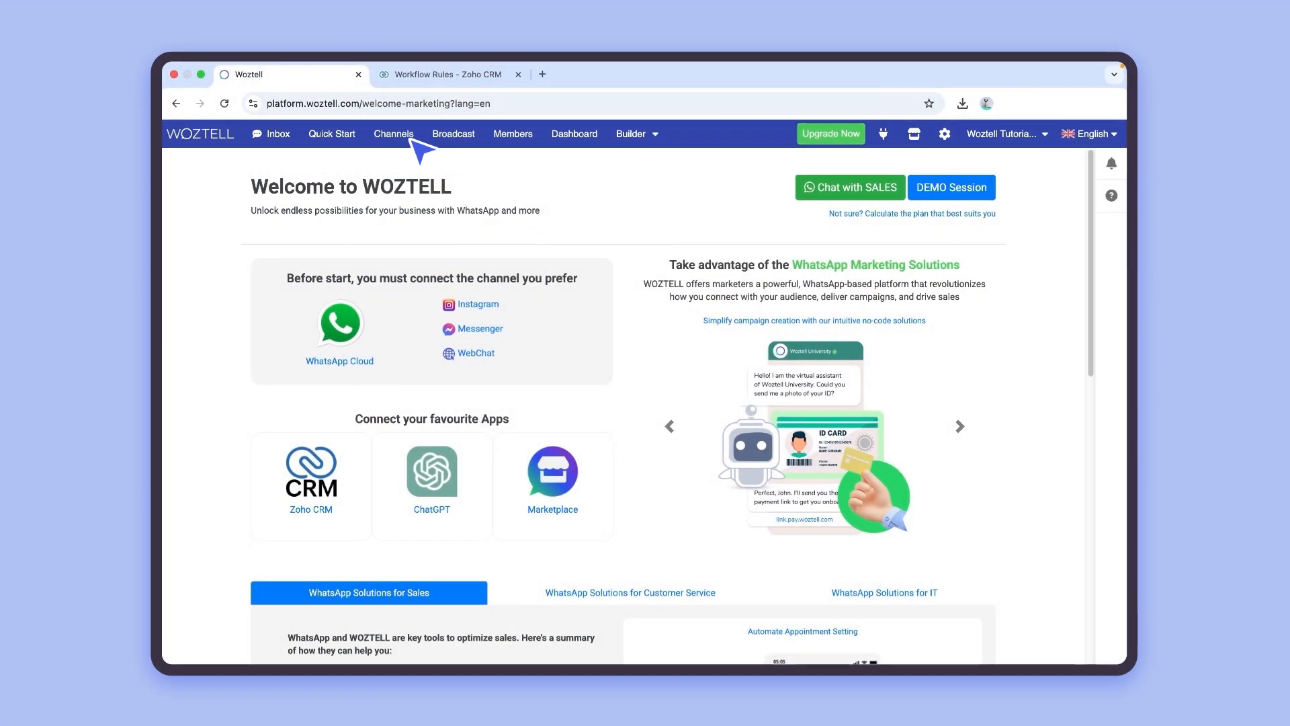
- Open the Woztell Tutorial WhatsApp channel's message templates from Channels
click(394, 133)
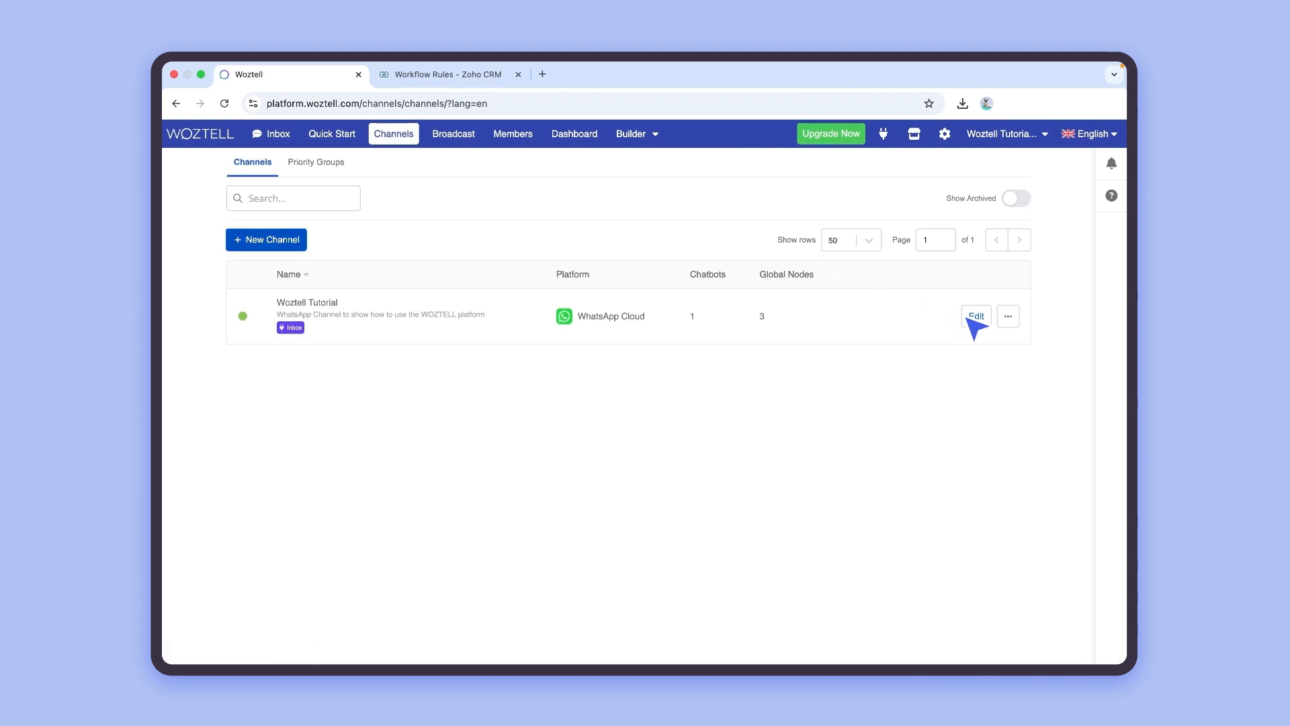
click(976, 315)
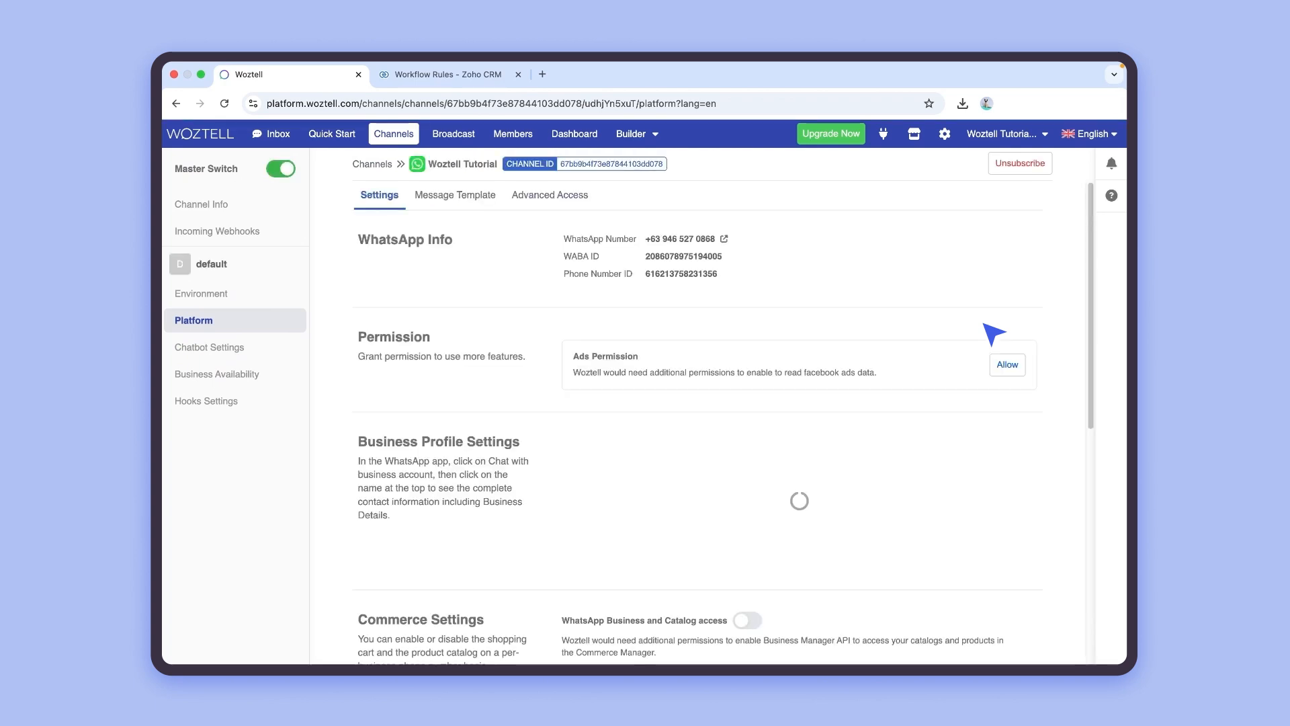
click(454, 195)
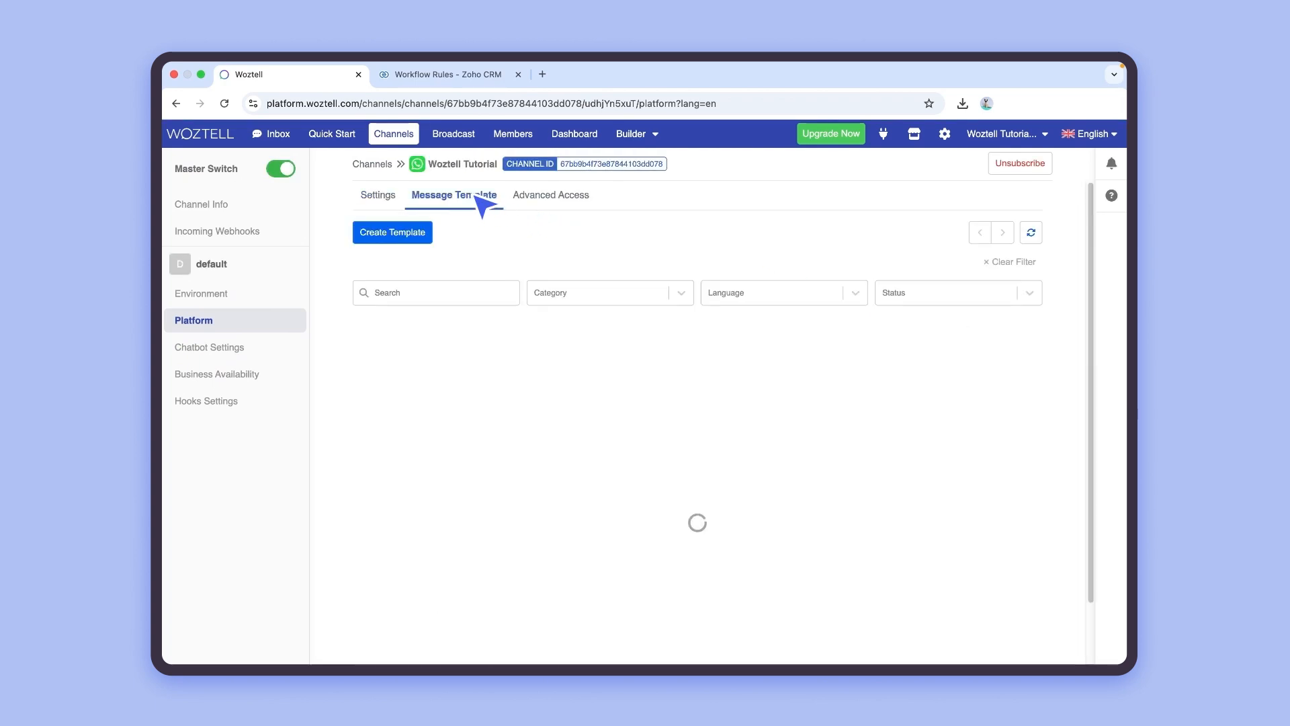
- Create and submit a new utility template in English with a Phonecall quick-reply button
click(393, 233)
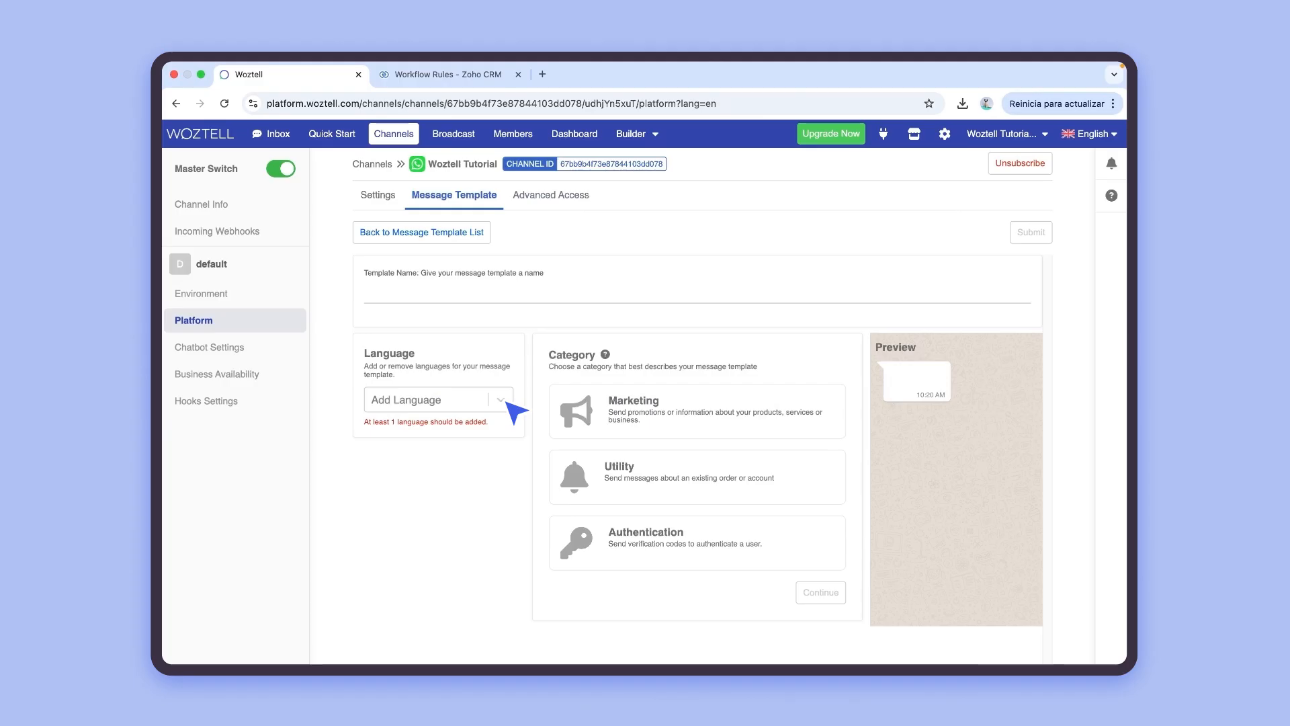
click(438, 399)
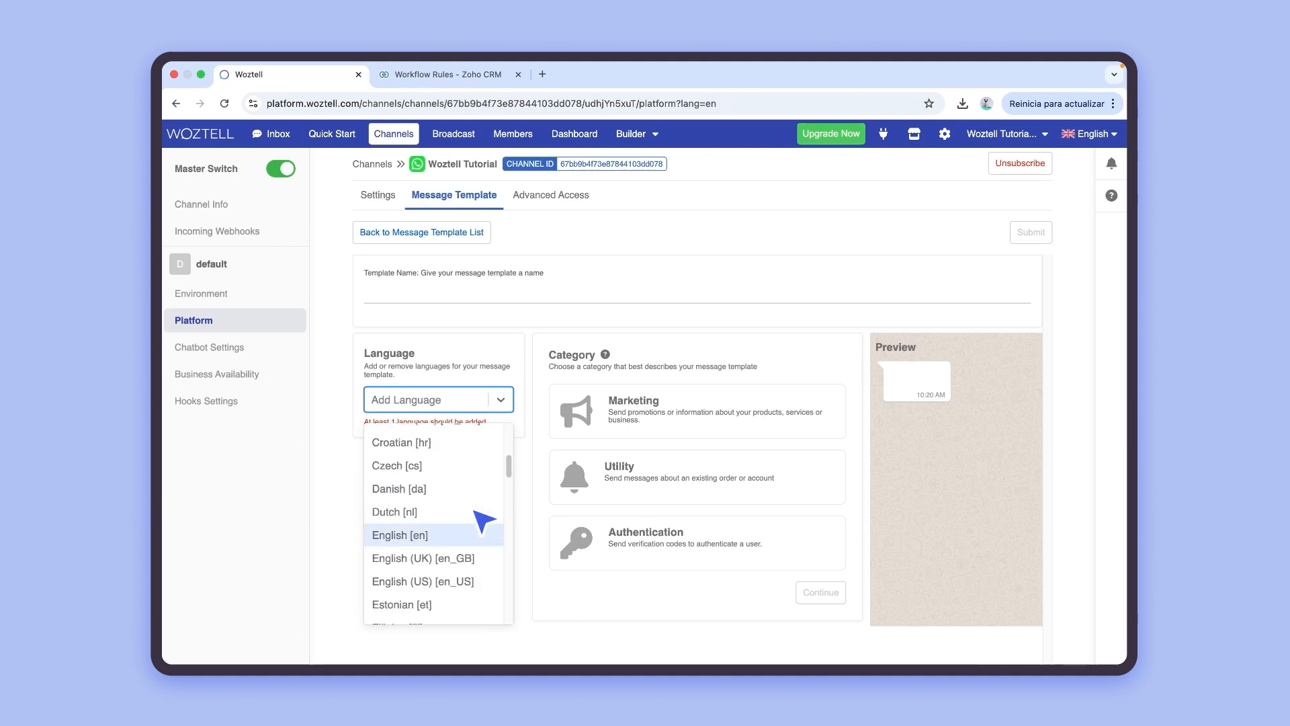
click(401, 535)
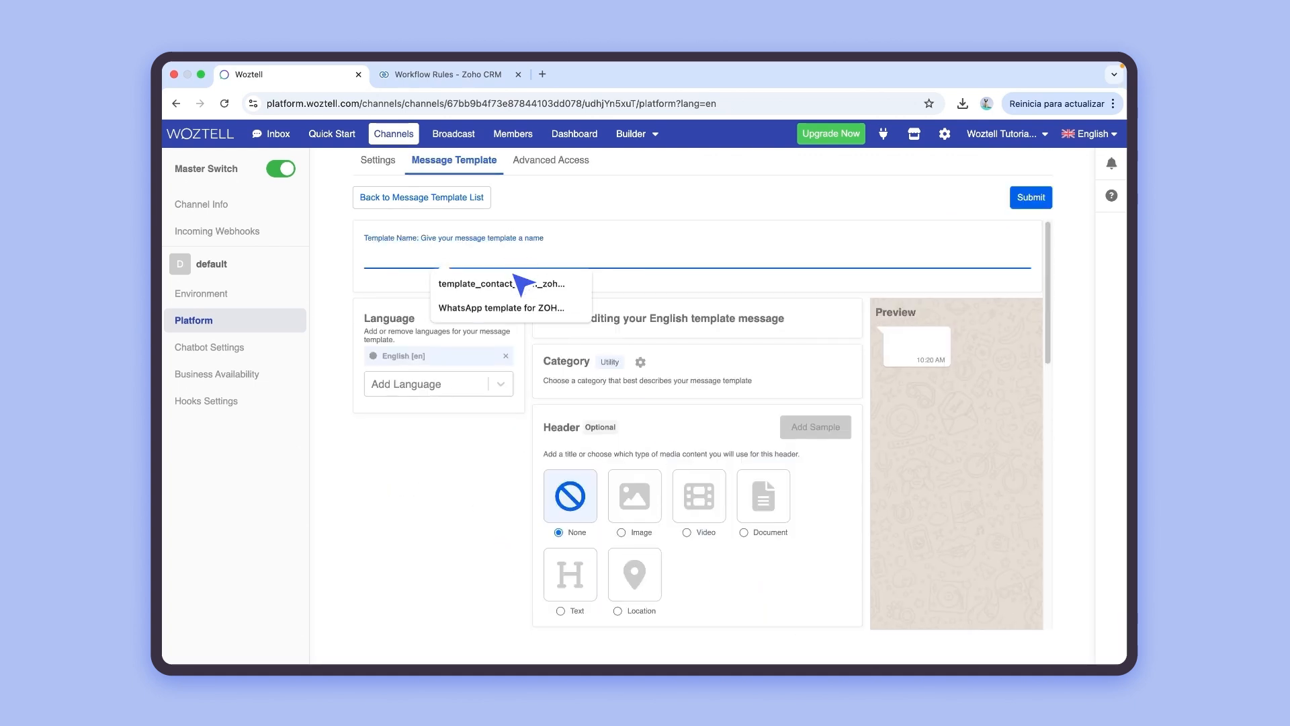
scroll(down, 3)
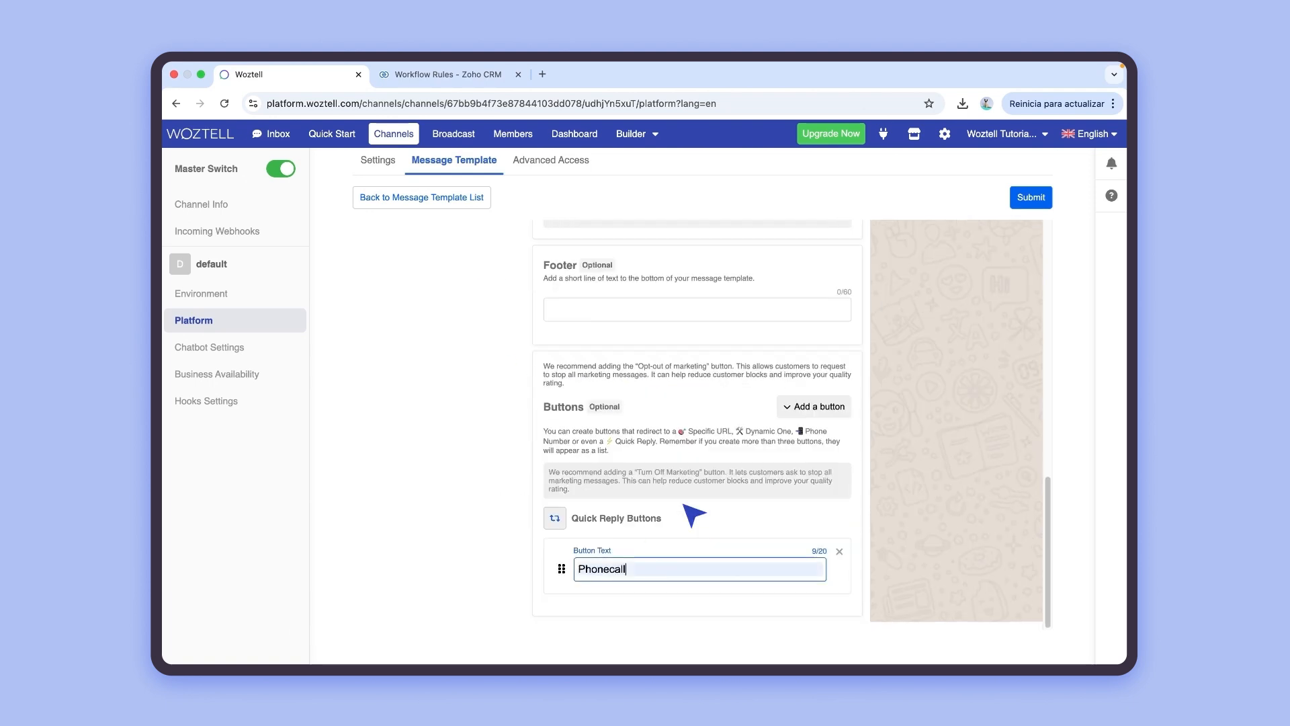
click(422, 196)
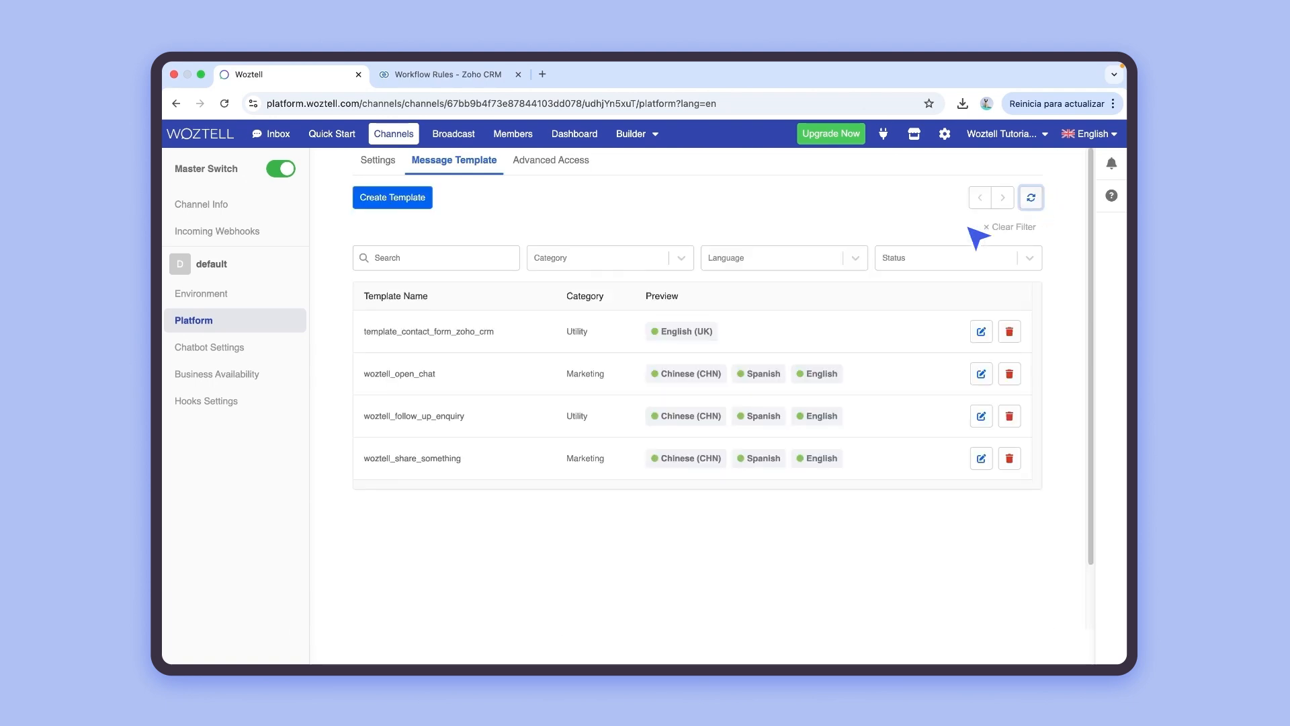
mouse_move(683, 330)
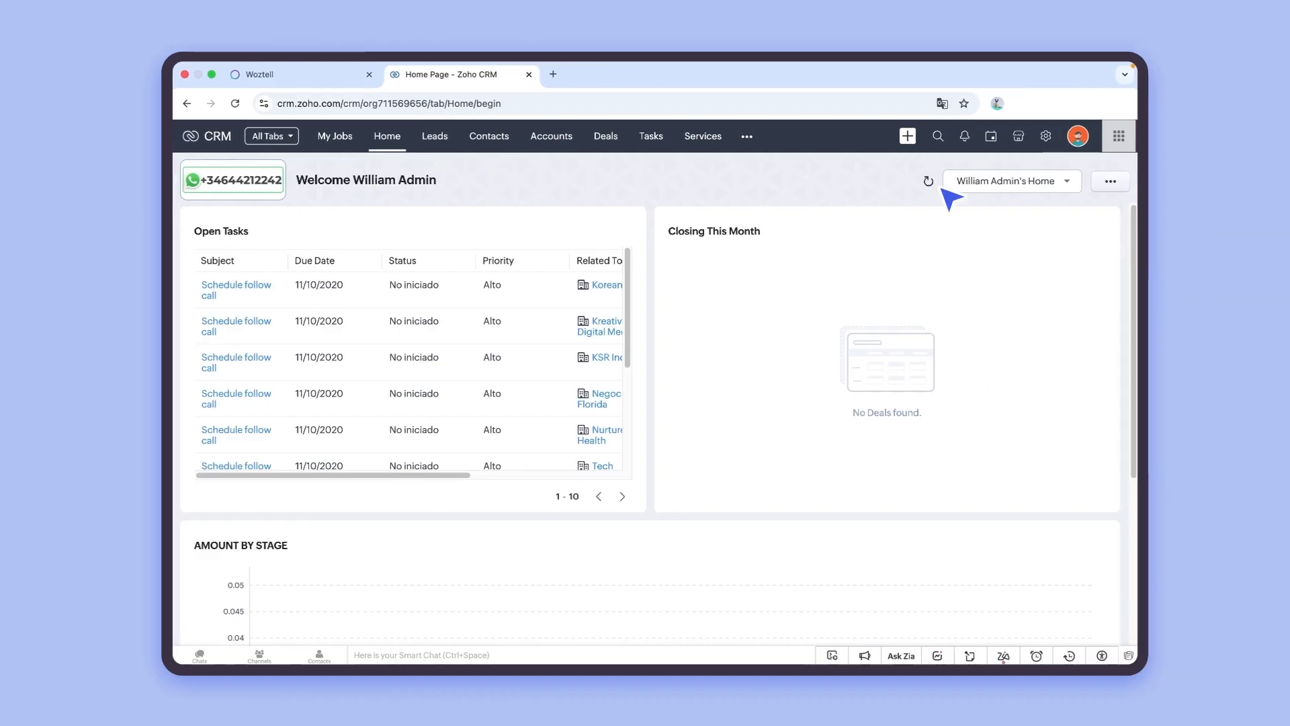
- Find the WOZTELL Platform Integration listing in the Marketplace by searching 'woztell'
click(1018, 135)
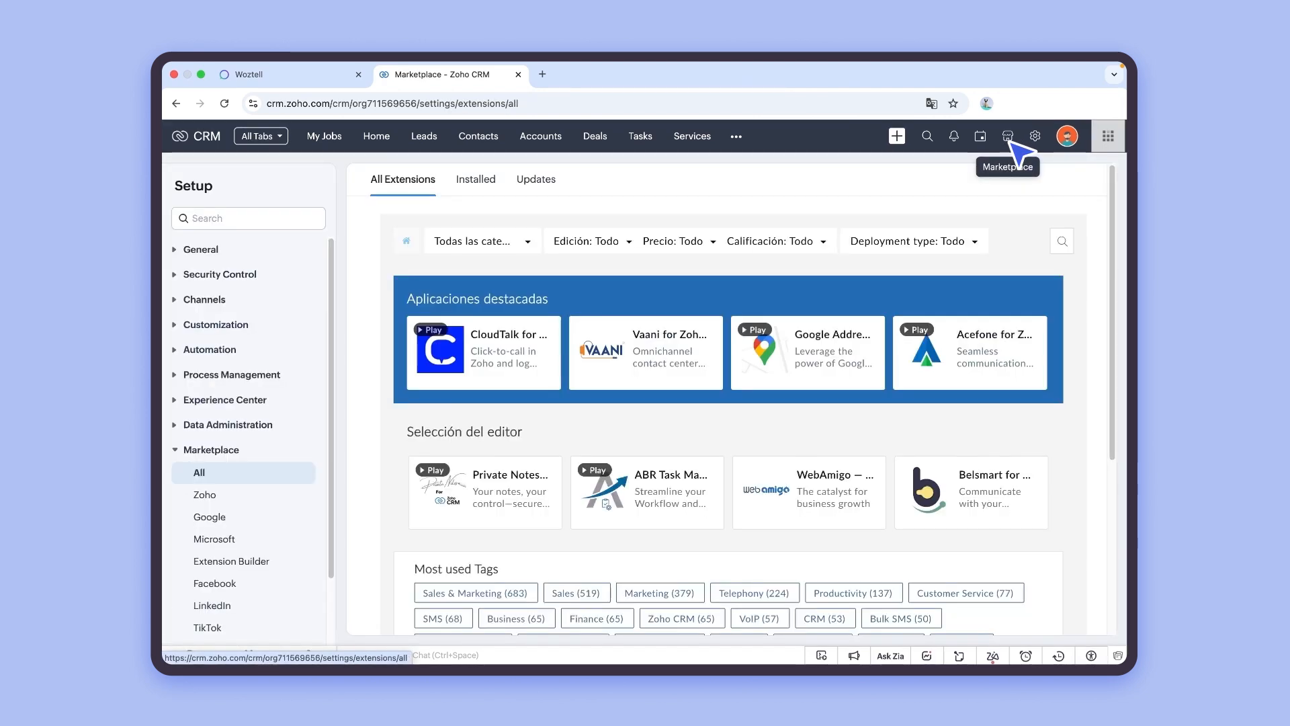
text(woztell)
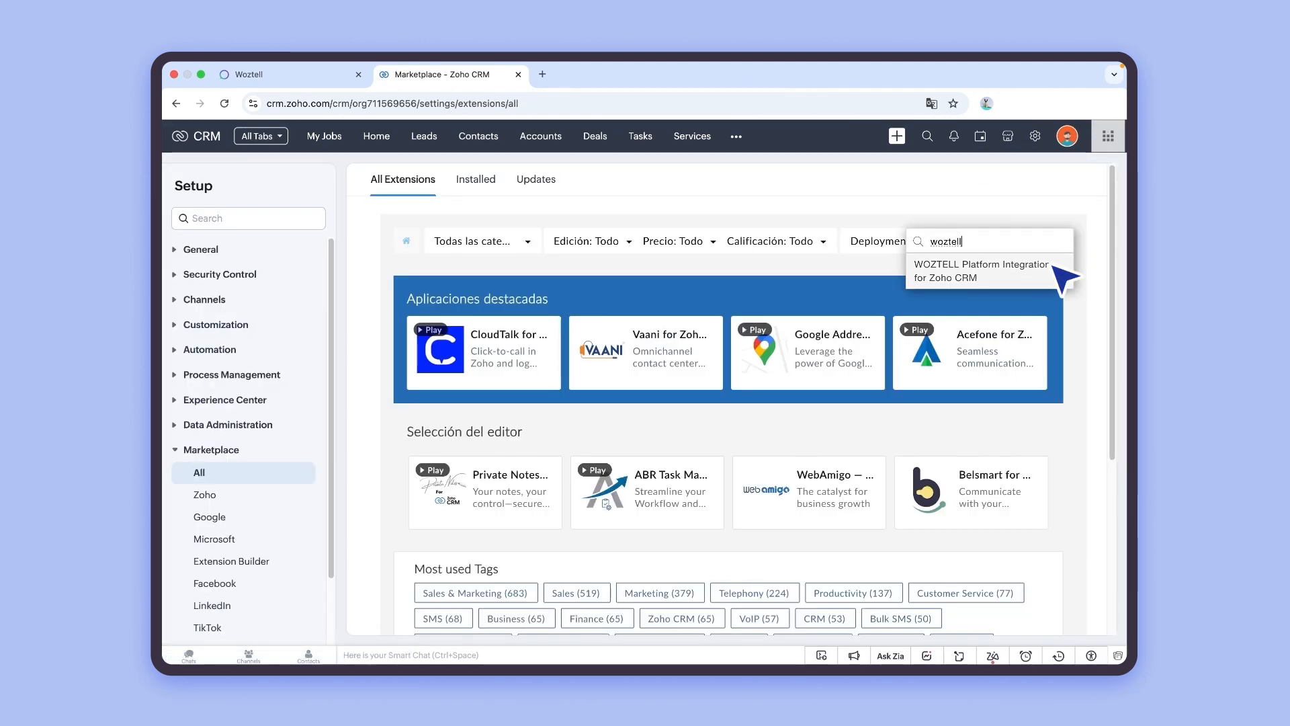
click(981, 271)
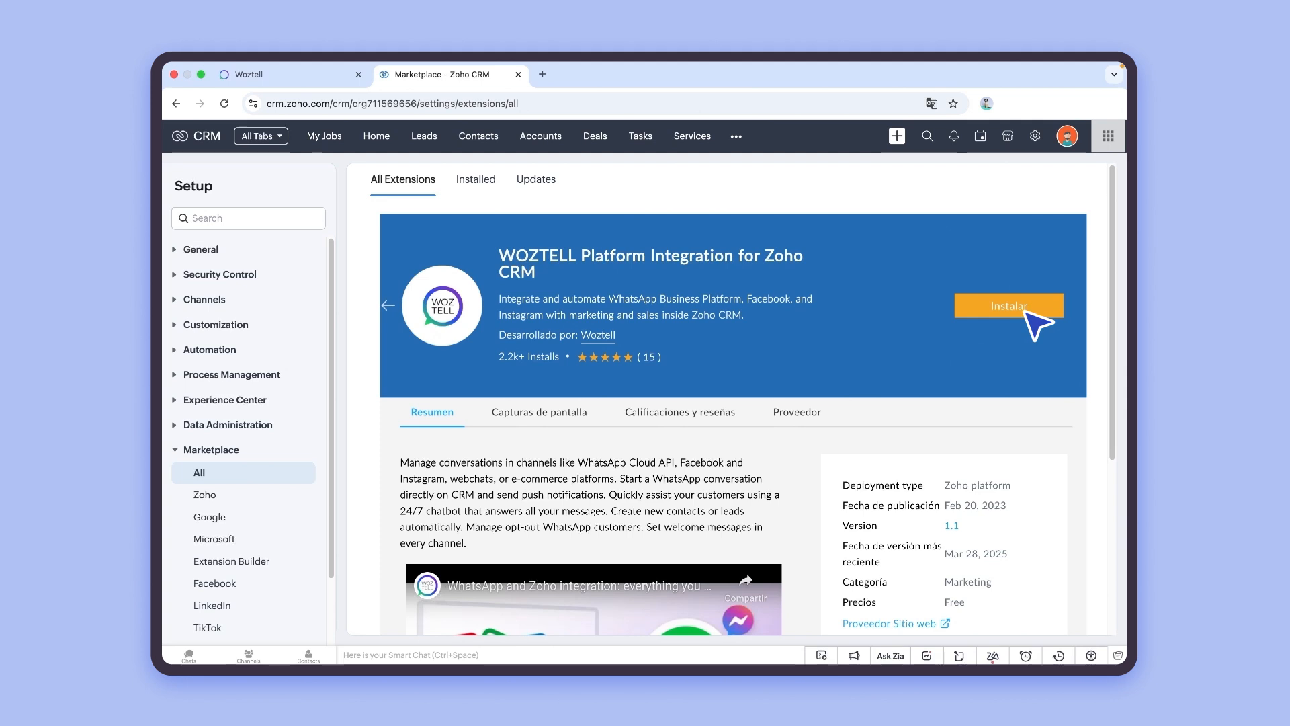
- Install the WOZTELL extension, confirming details and authorization, and return to Setup
click(1008, 305)
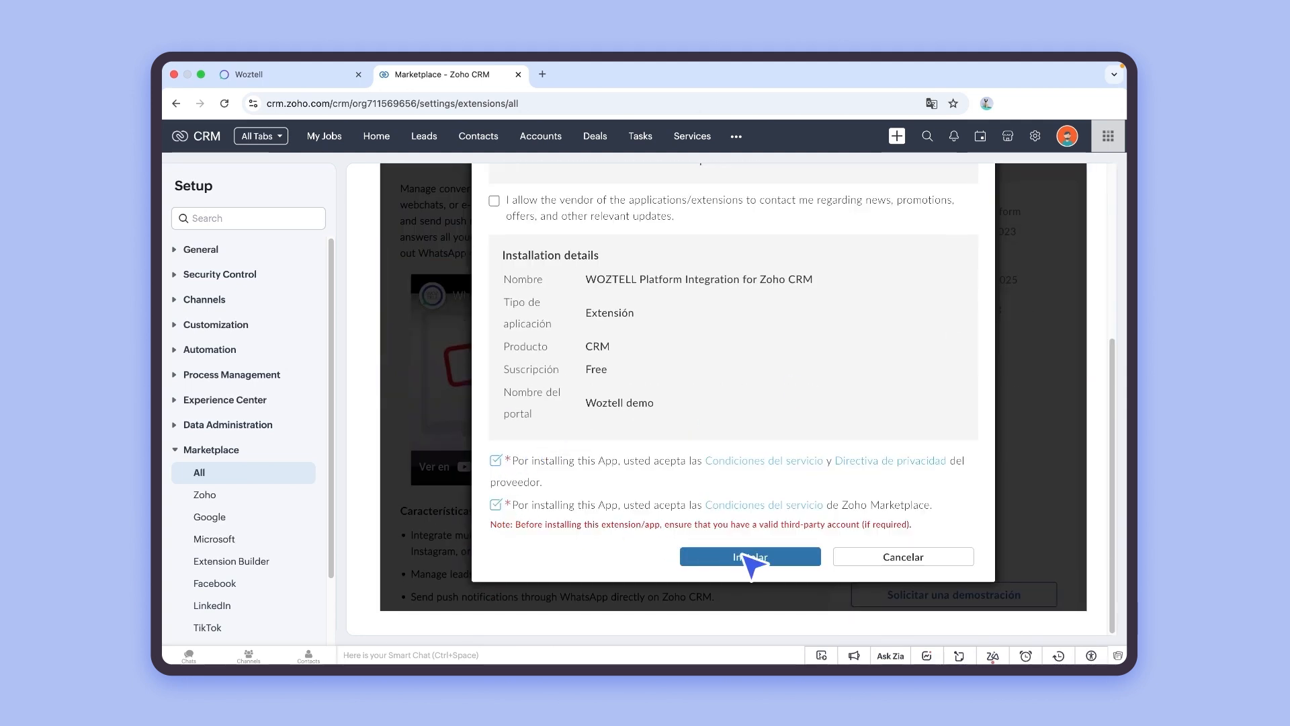
click(750, 557)
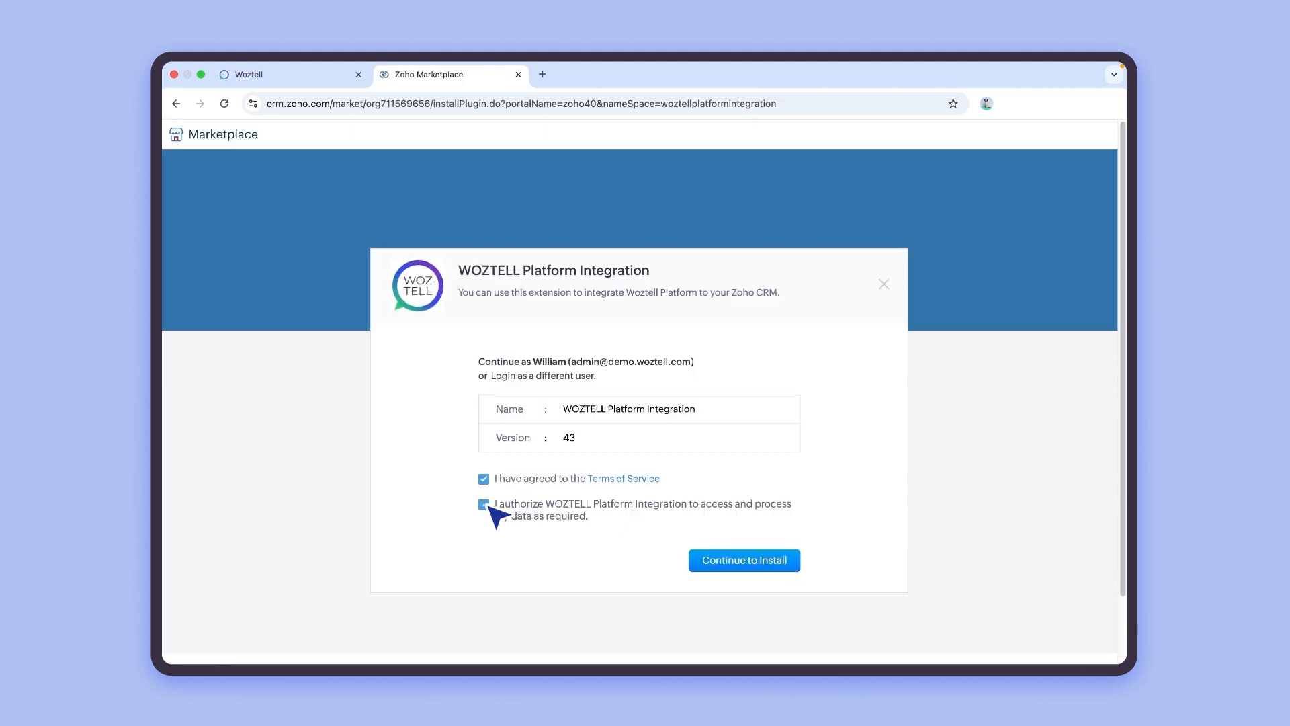
click(745, 560)
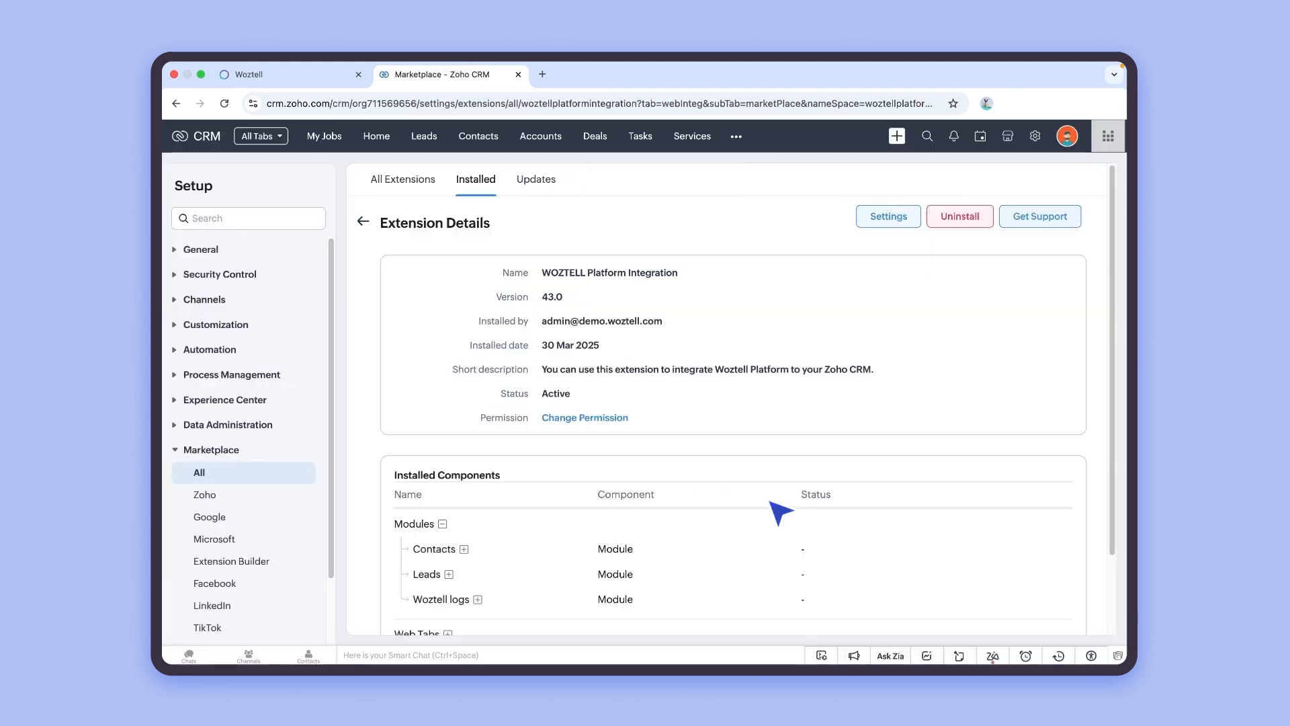
click(889, 215)
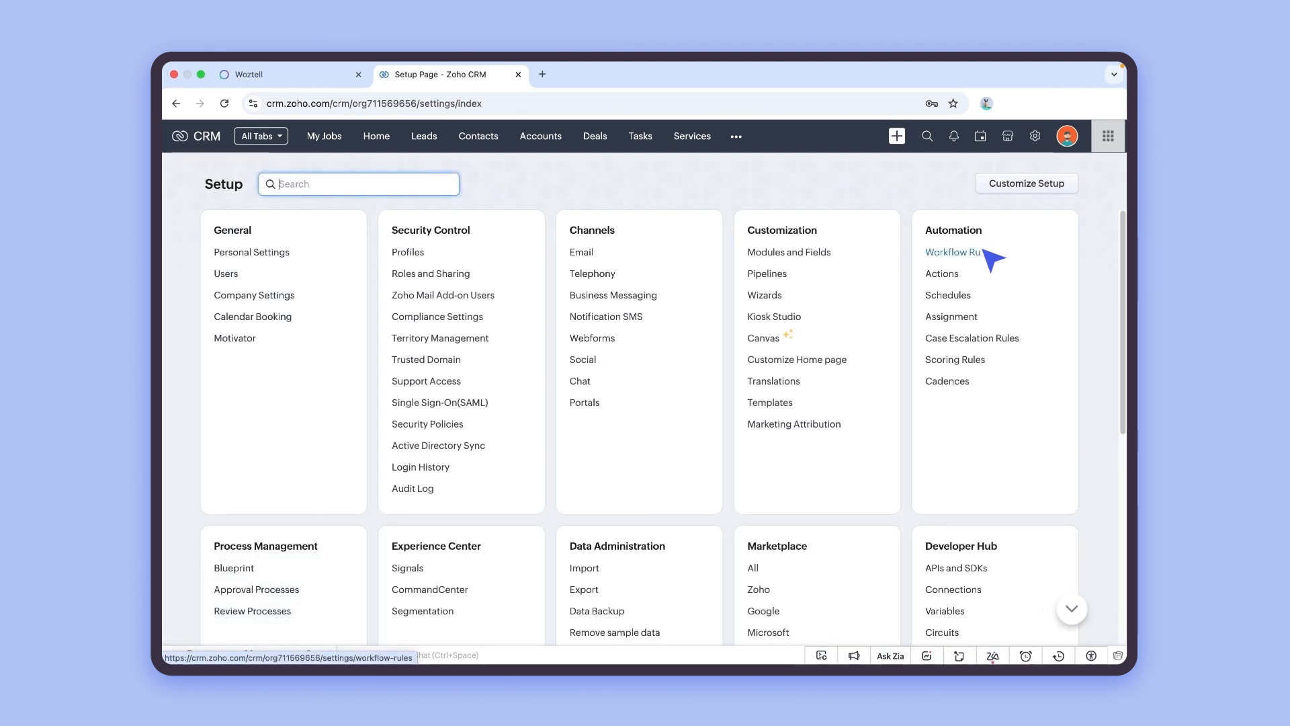
- Start a new workflow rule for the Leads module from Workflow Rules
click(952, 253)
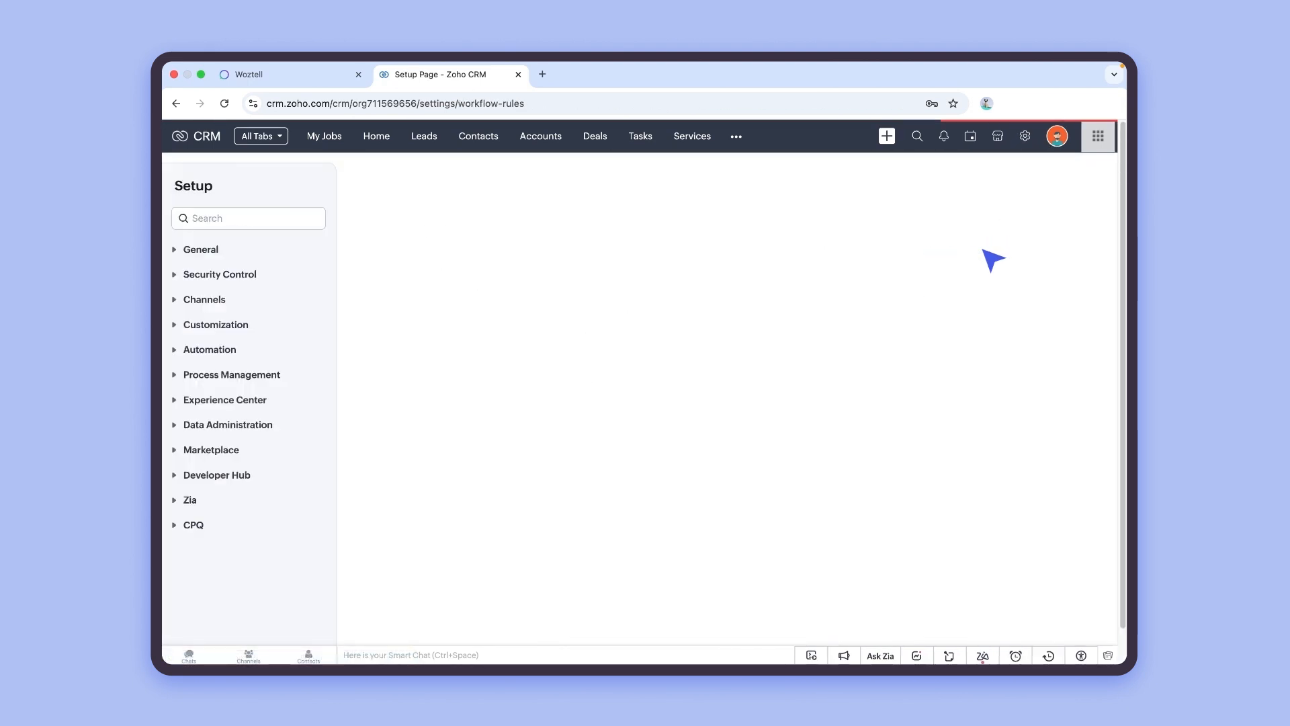
click(209, 349)
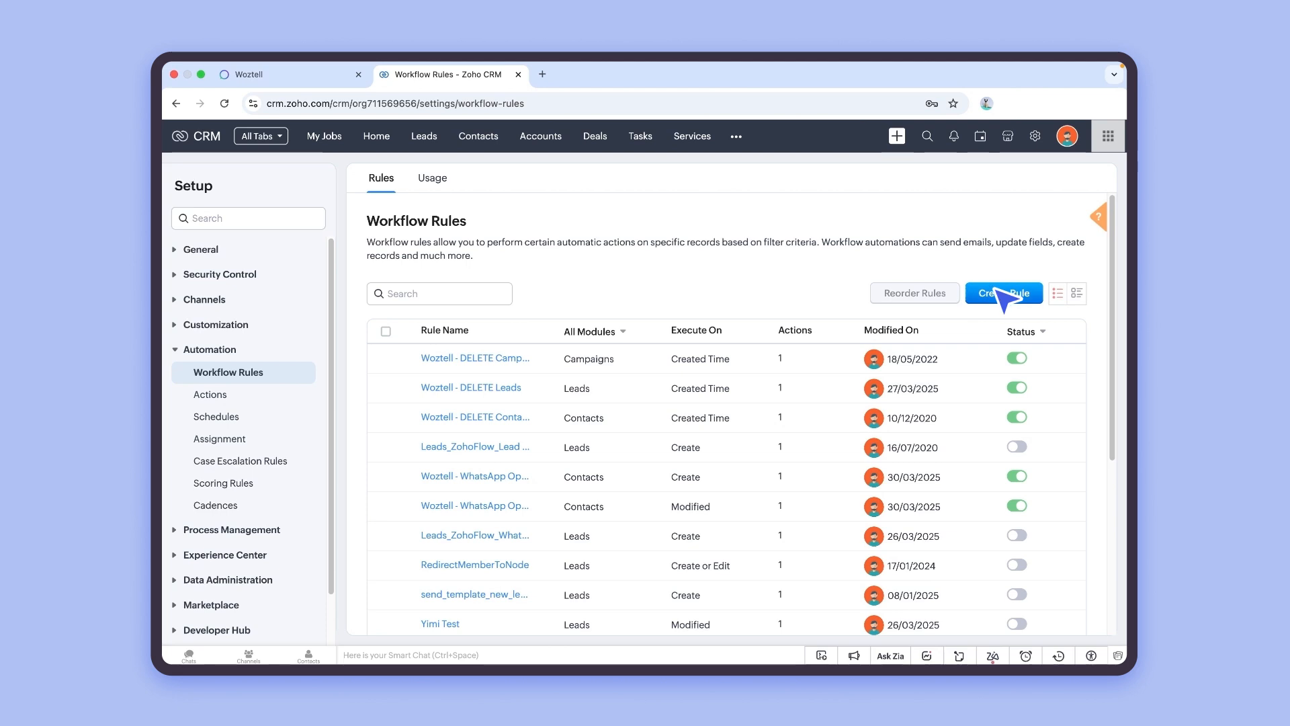
click(1004, 293)
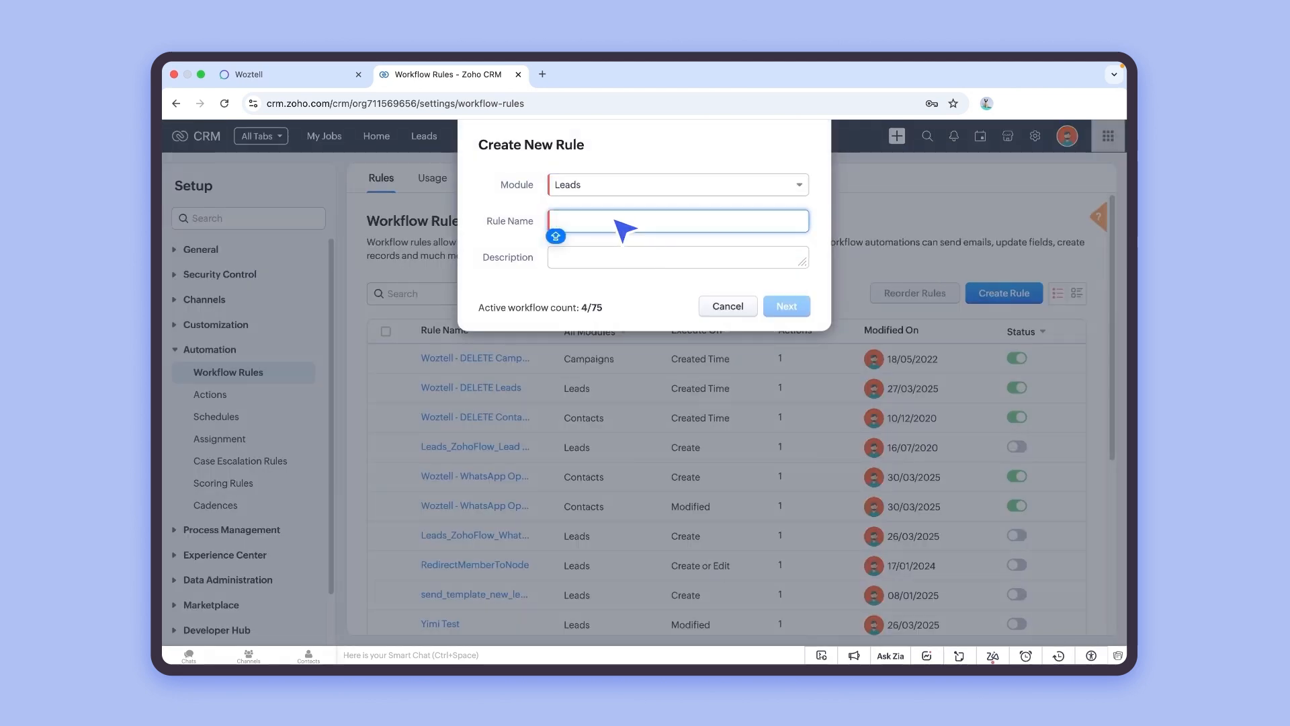
- Name the rule 'Send WhatsApp message upon using contact form' with its automated-message description and continue
text(Send WhatsApp message upon using)
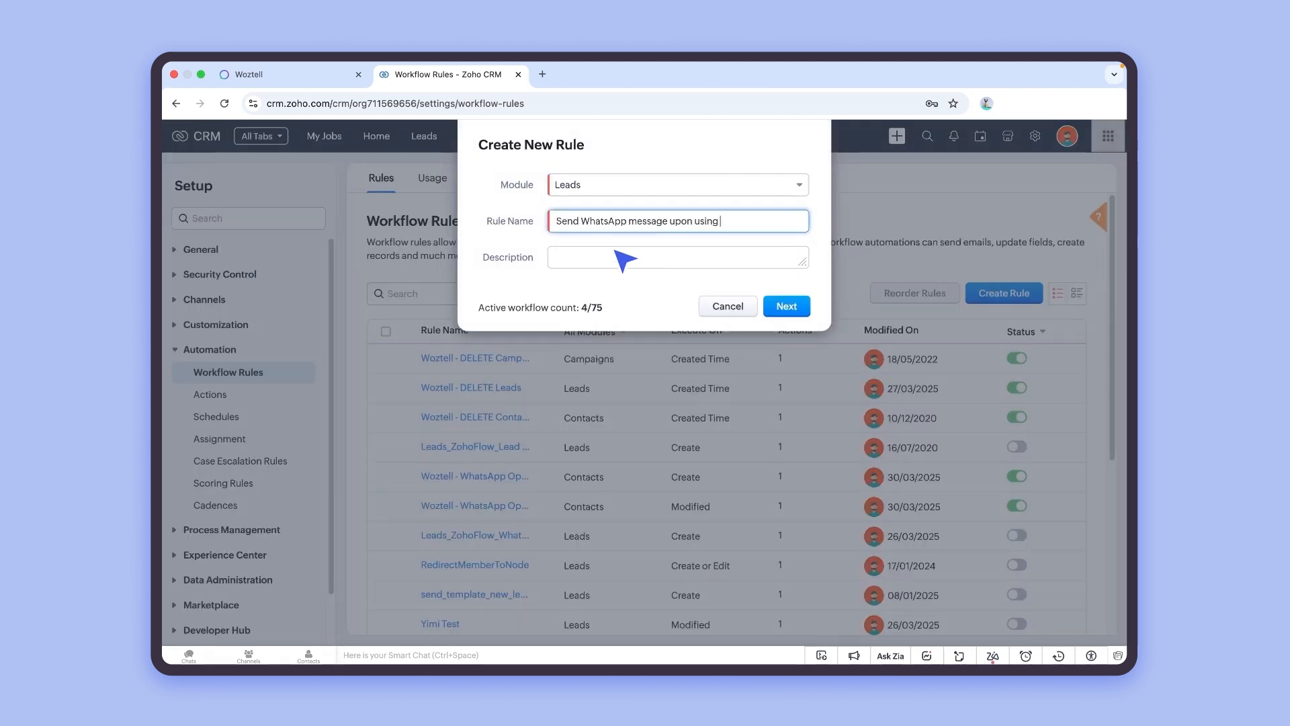
text(An automated WhatsApp message will be sent to)
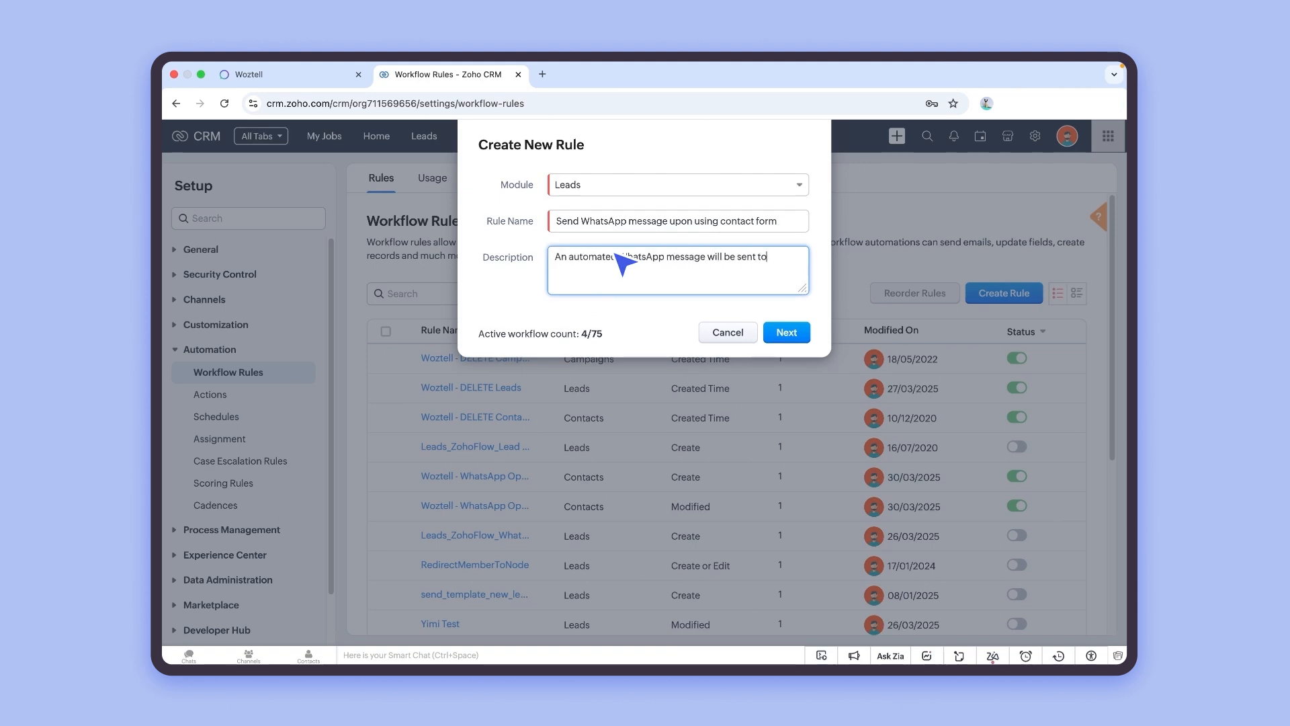
text(each lead that contacts the company through the website contact form)
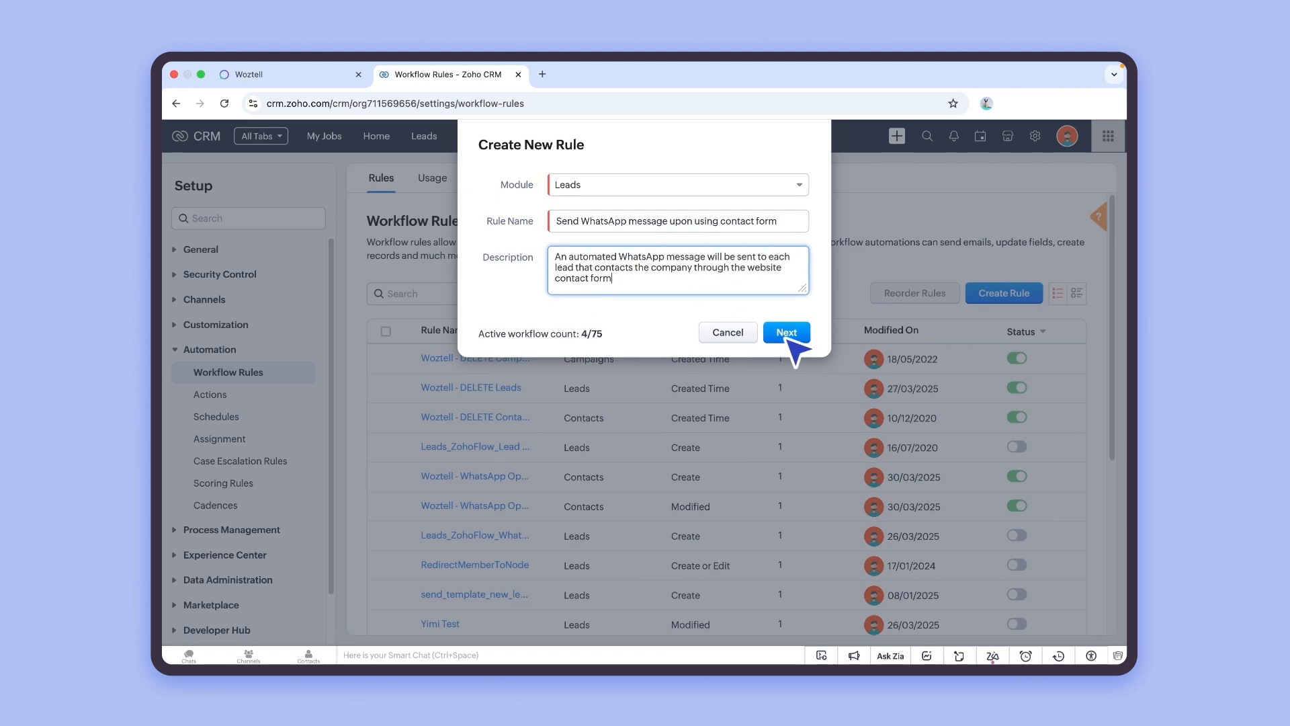
click(786, 332)
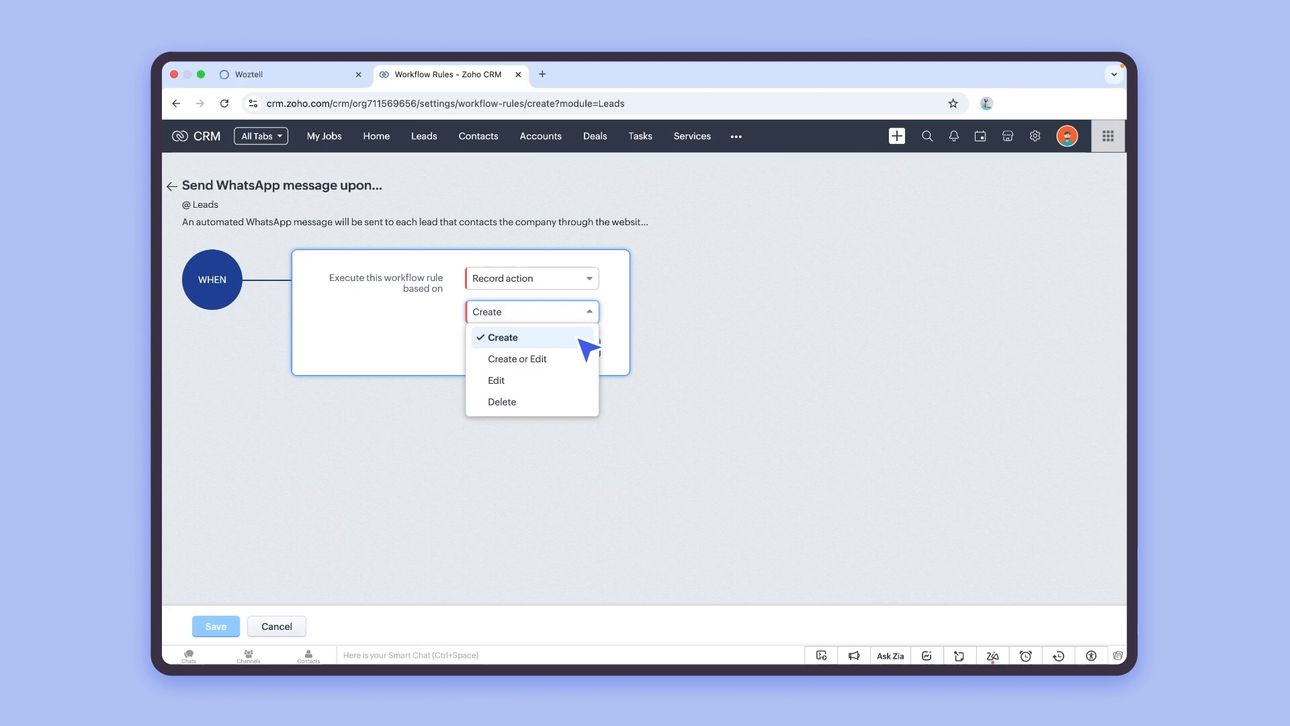
- Trigger the rule on lead creation with condition Lead Source is Online Store
click(503, 337)
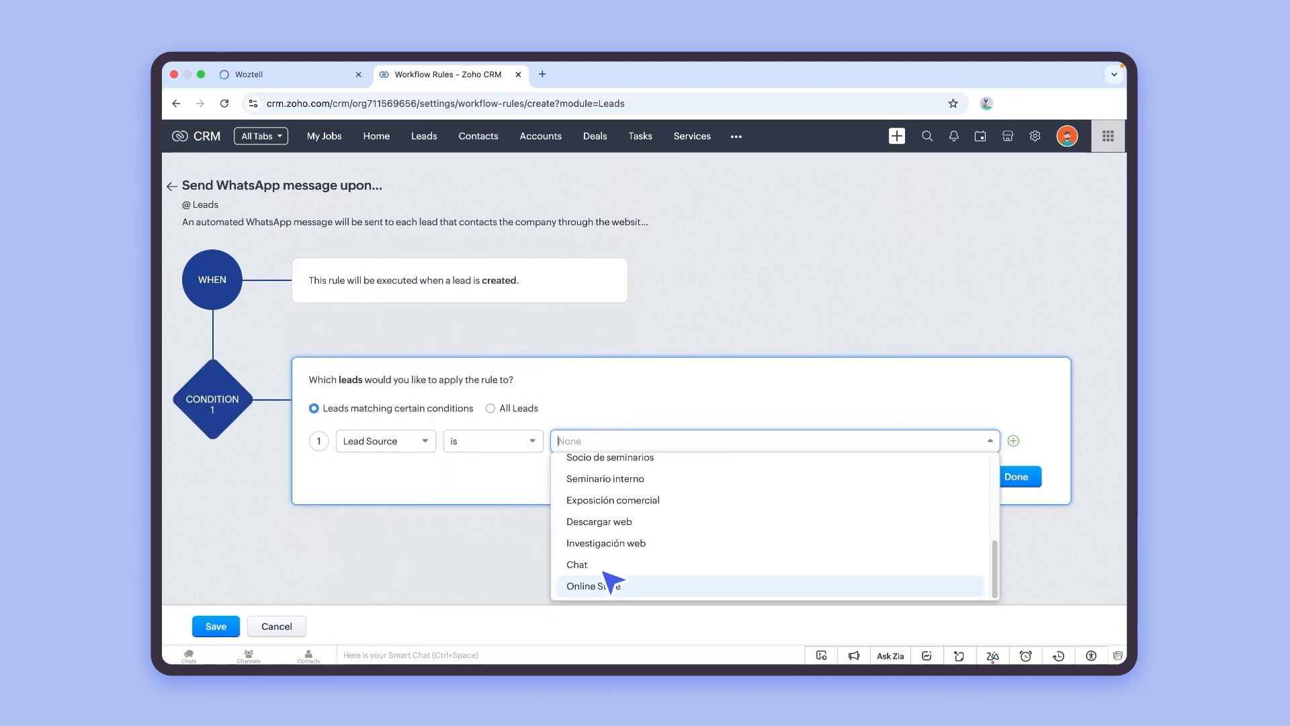
click(592, 586)
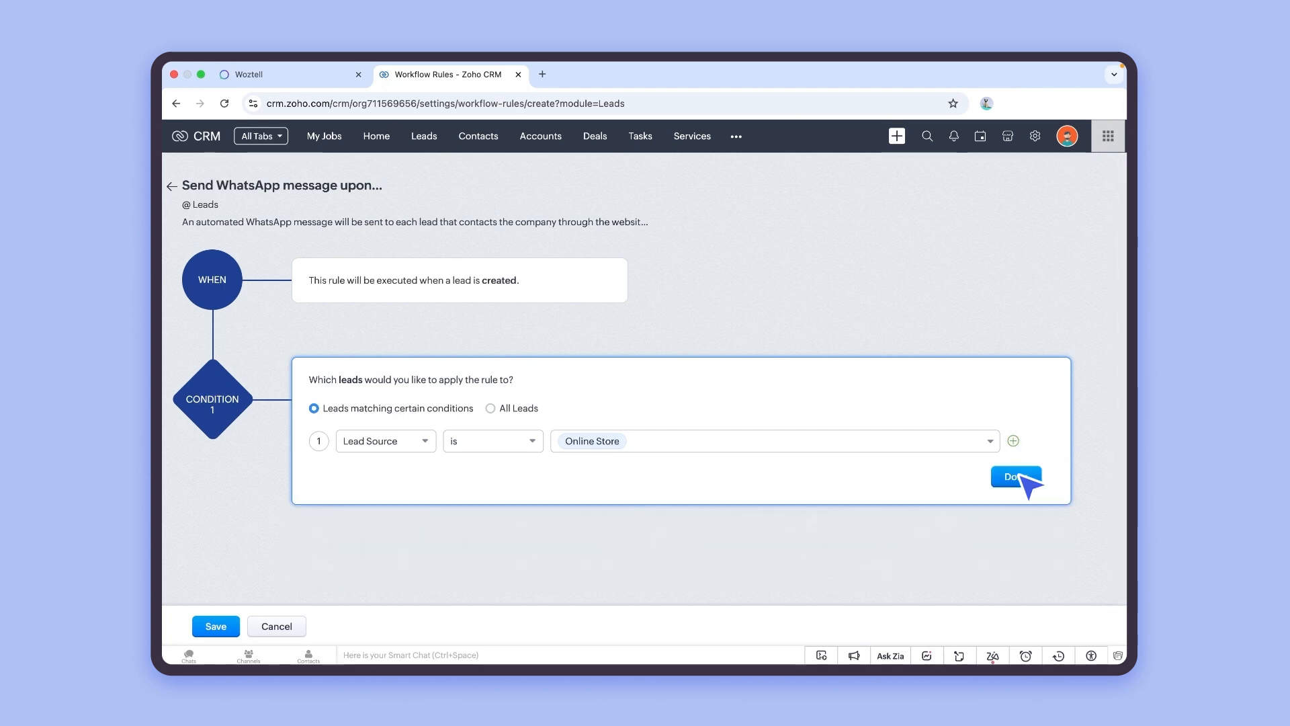
click(1016, 475)
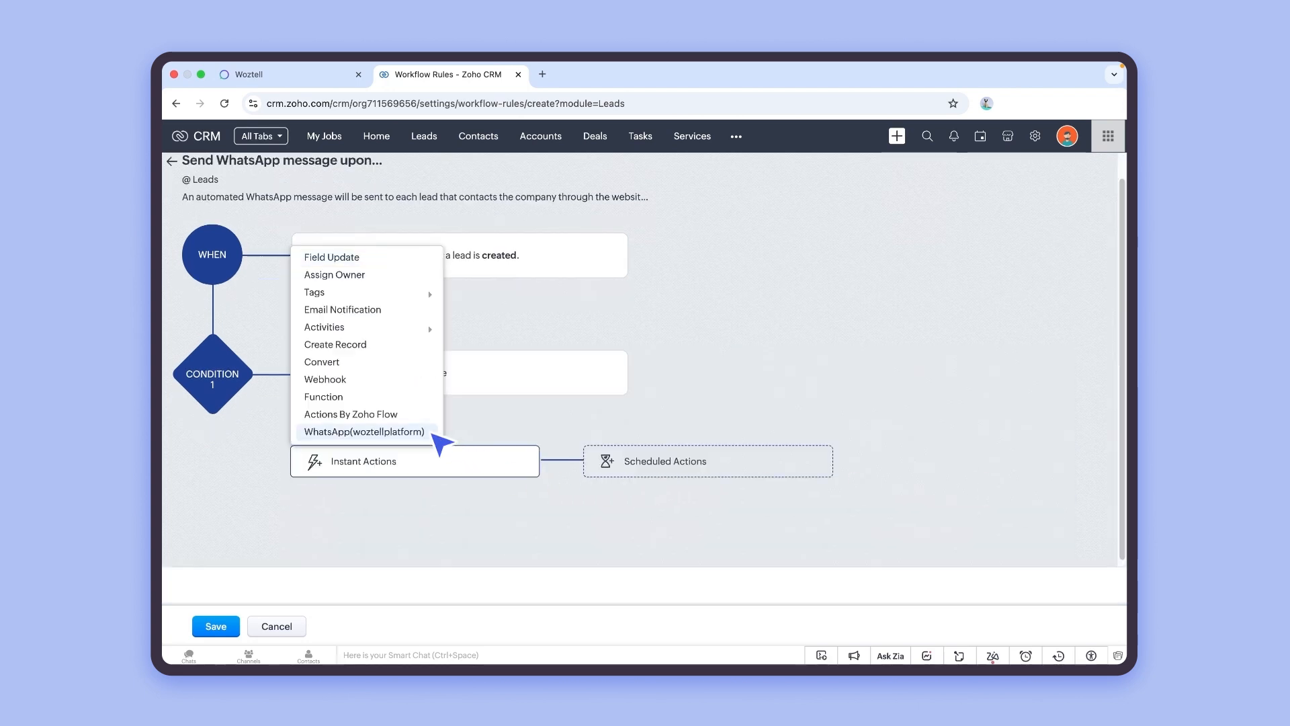
- Add a WhatsApp (woztellplatform) instant action using the Z Demo number and the contact form template
click(364, 431)
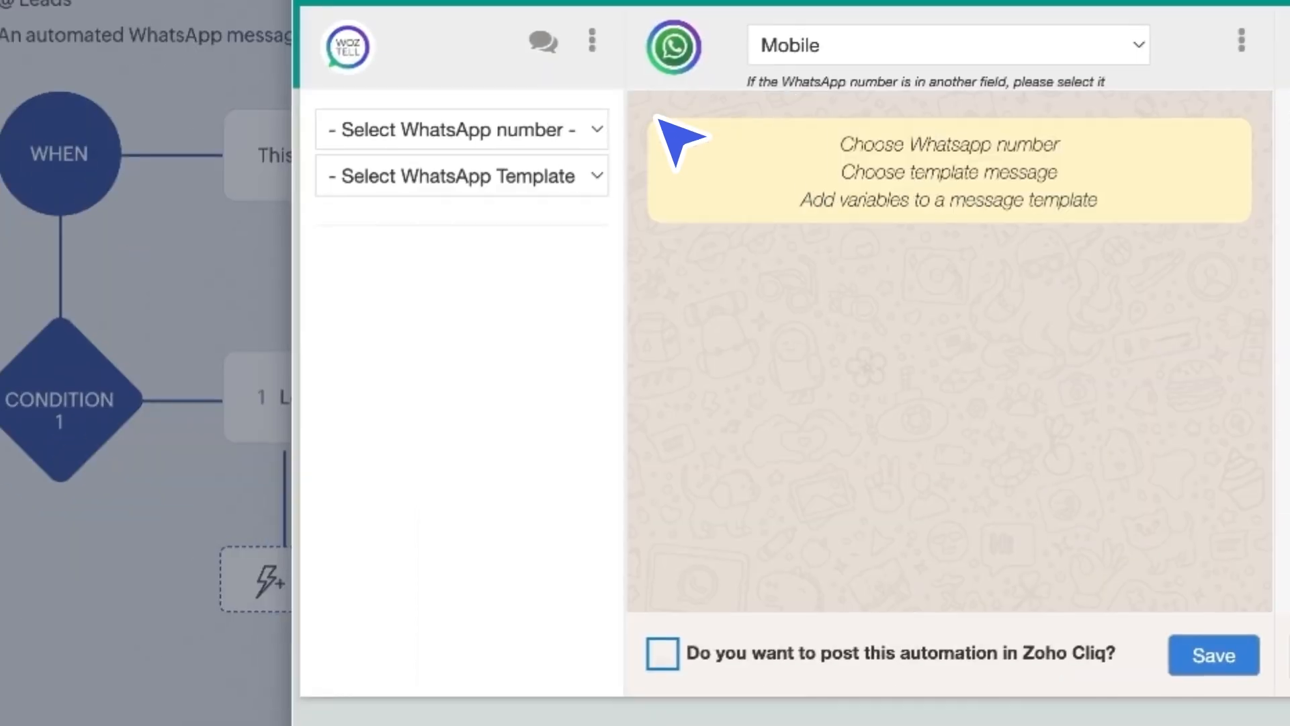
click(460, 129)
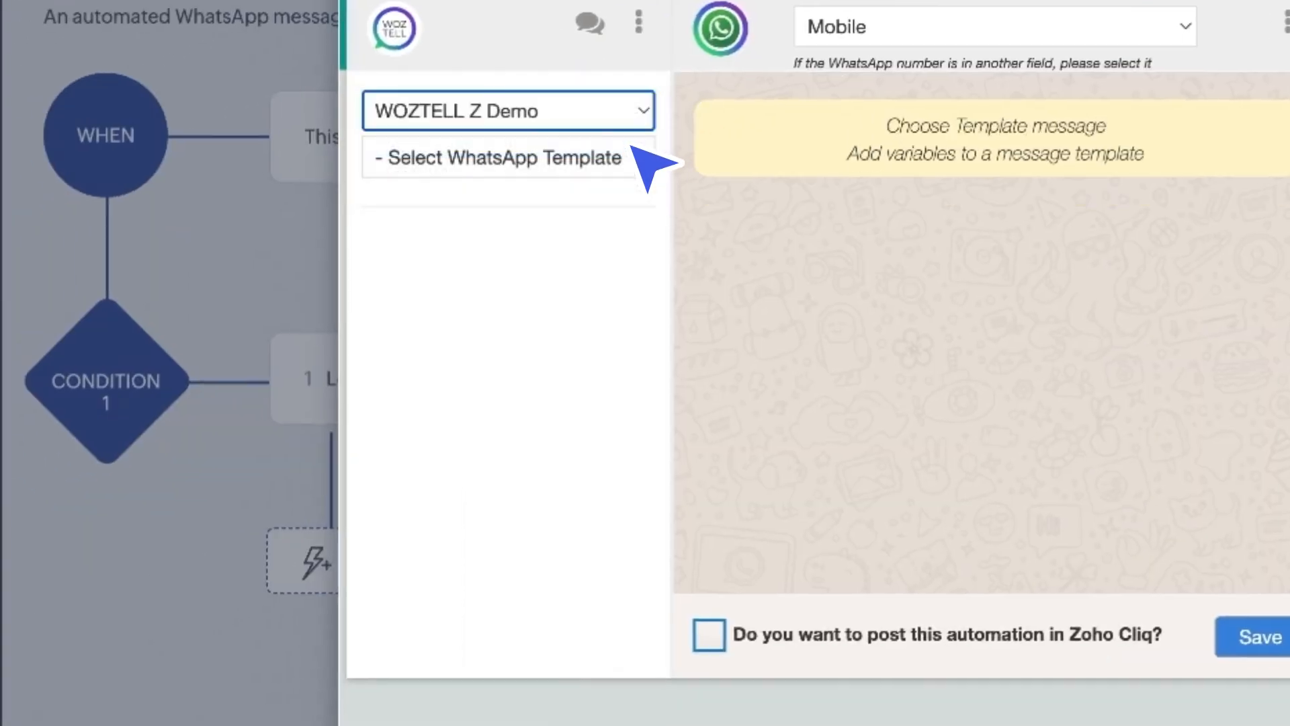
click(500, 159)
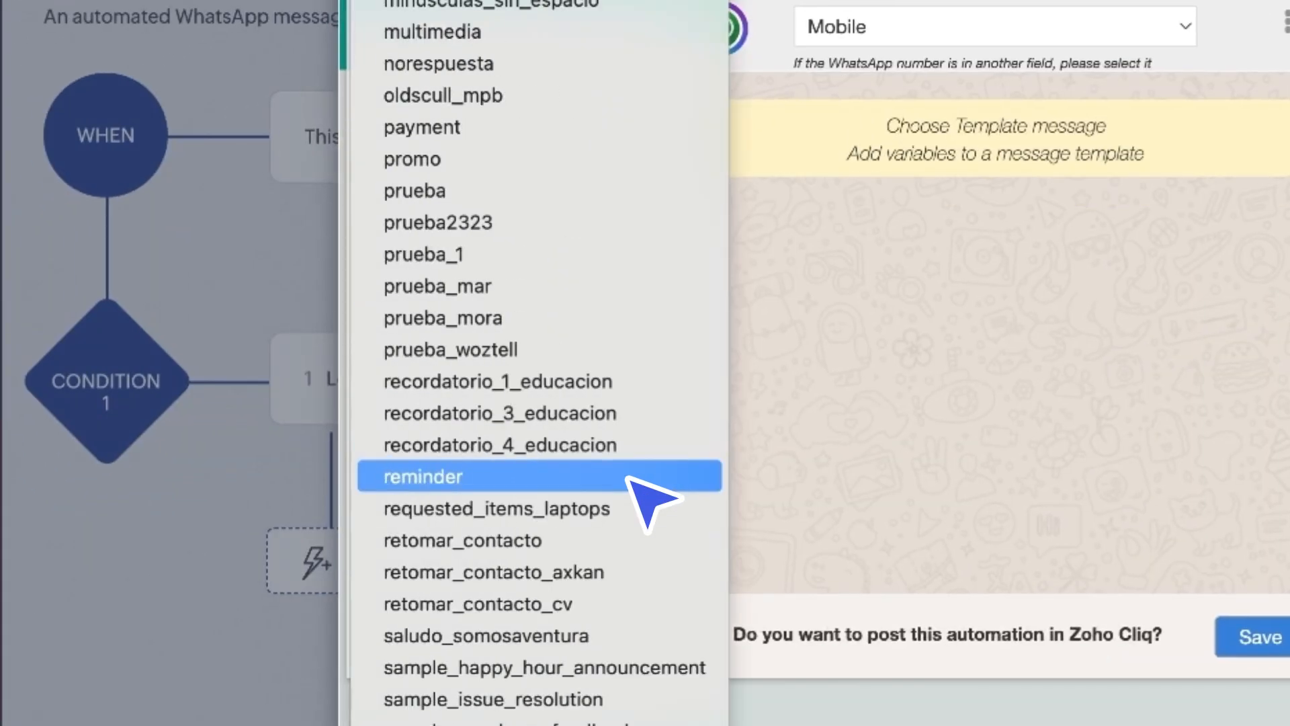
click(423, 476)
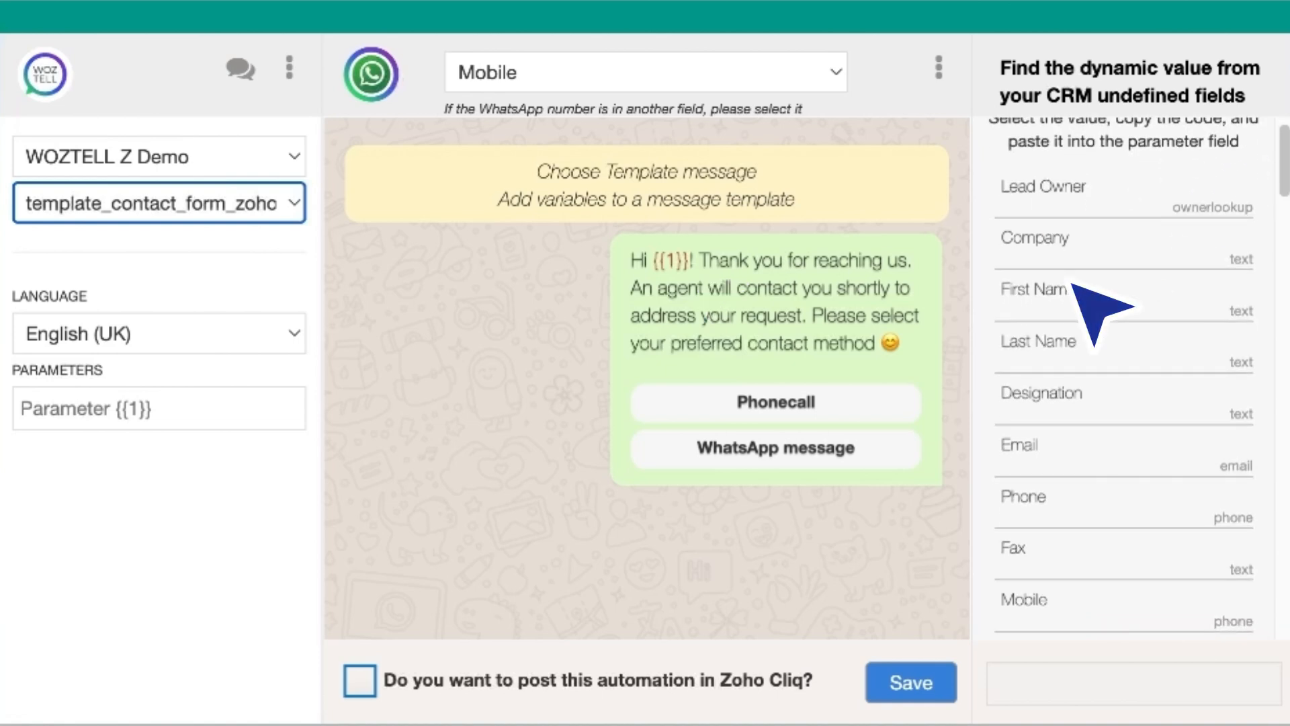
- Fill the template parameter with ${!Leads.First_Name} and save the message configuration
click(1073, 299)
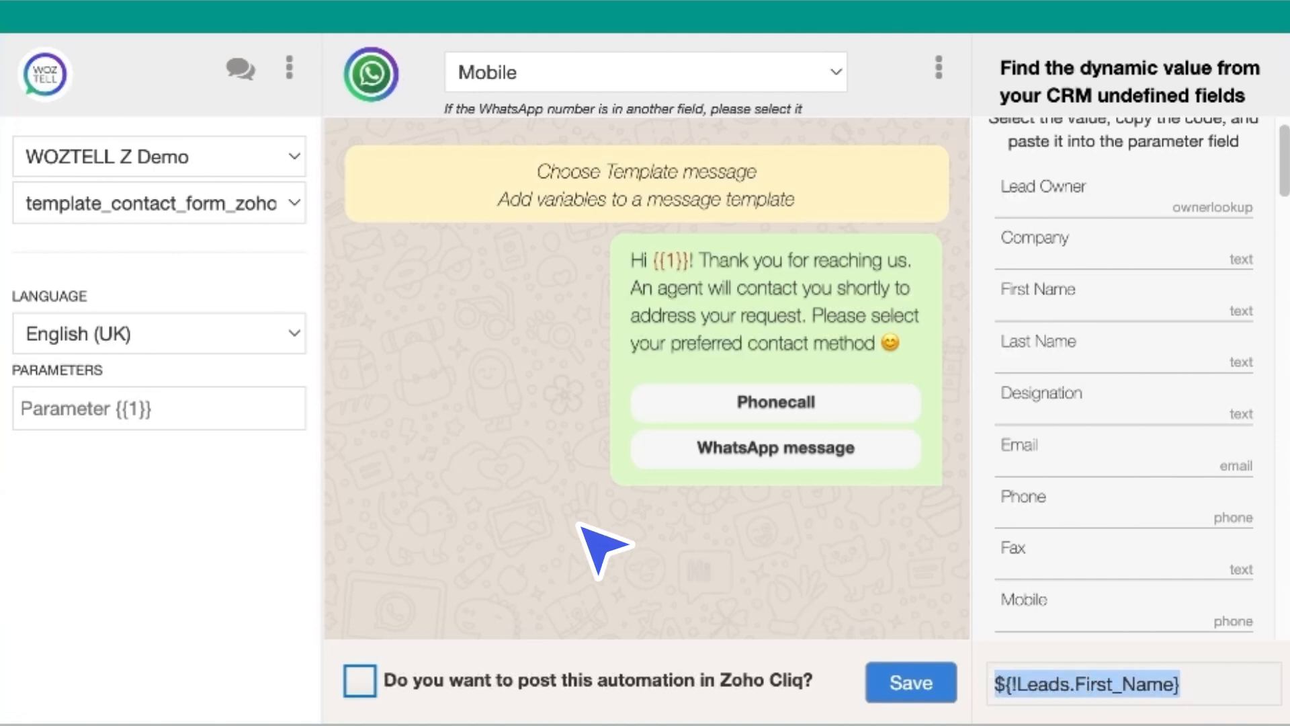
mouse_move(294, 438)
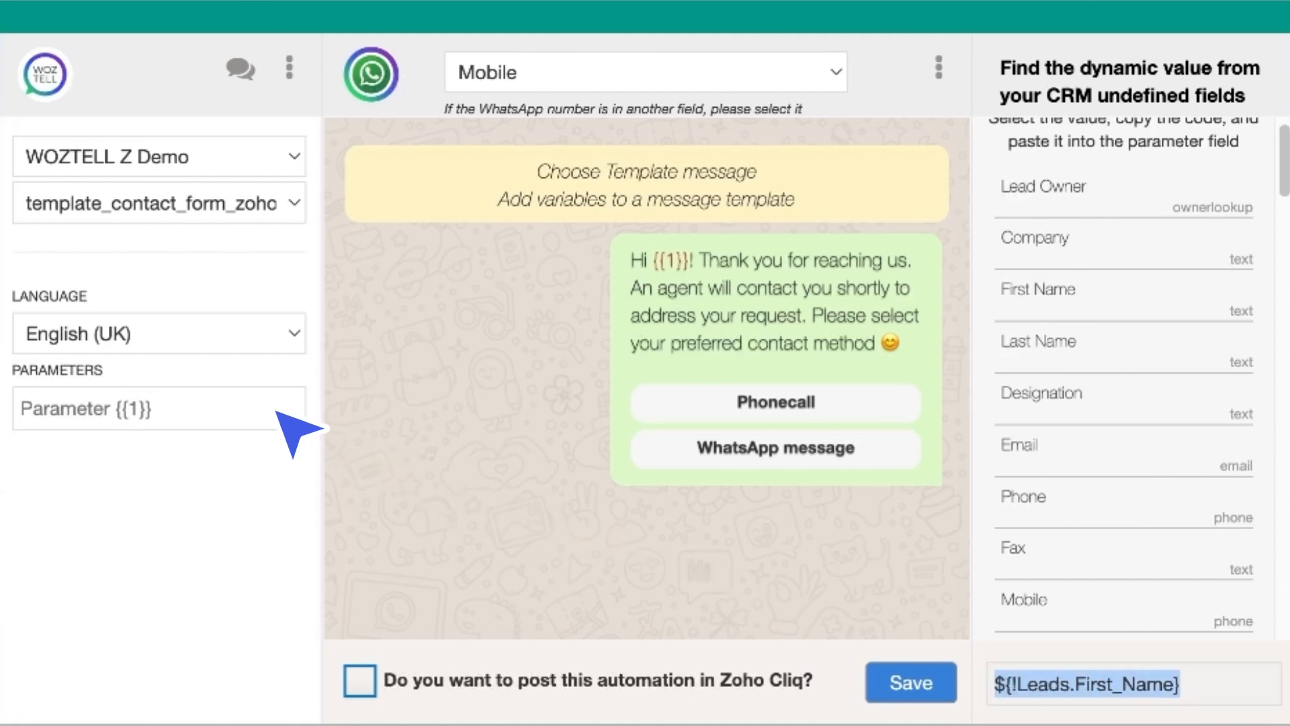
click(154, 409)
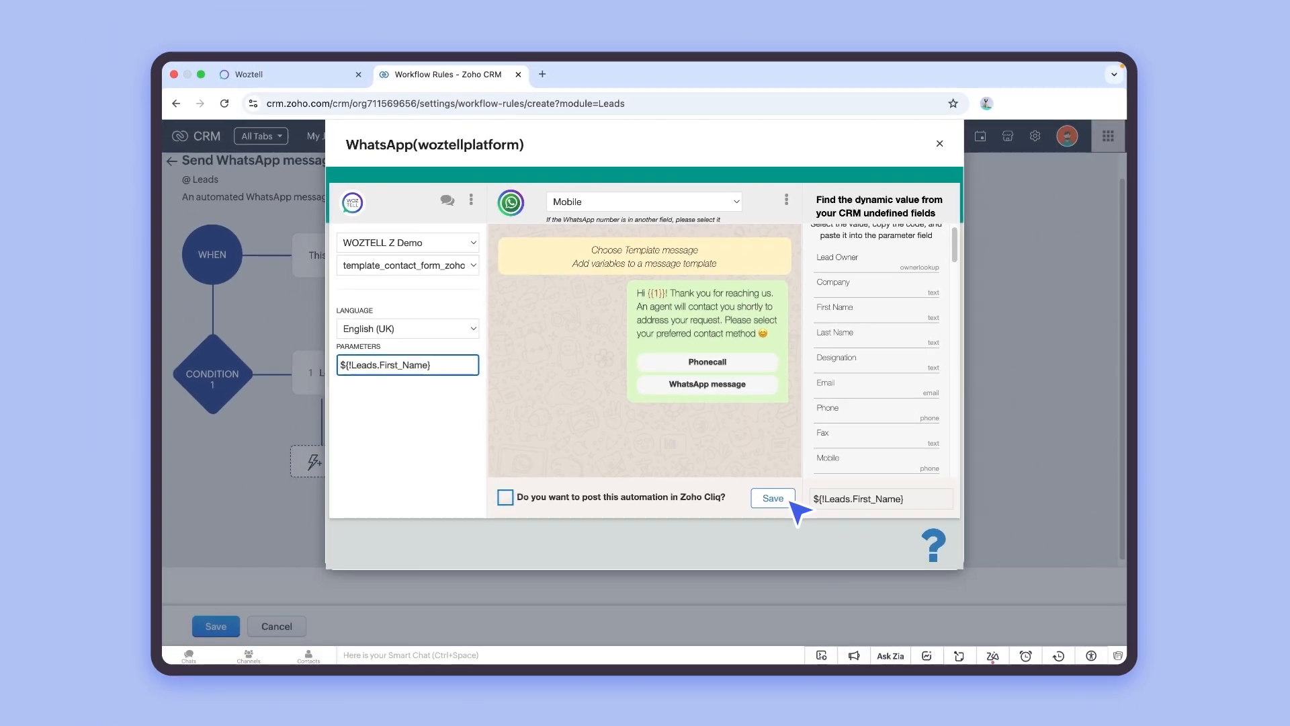
click(773, 497)
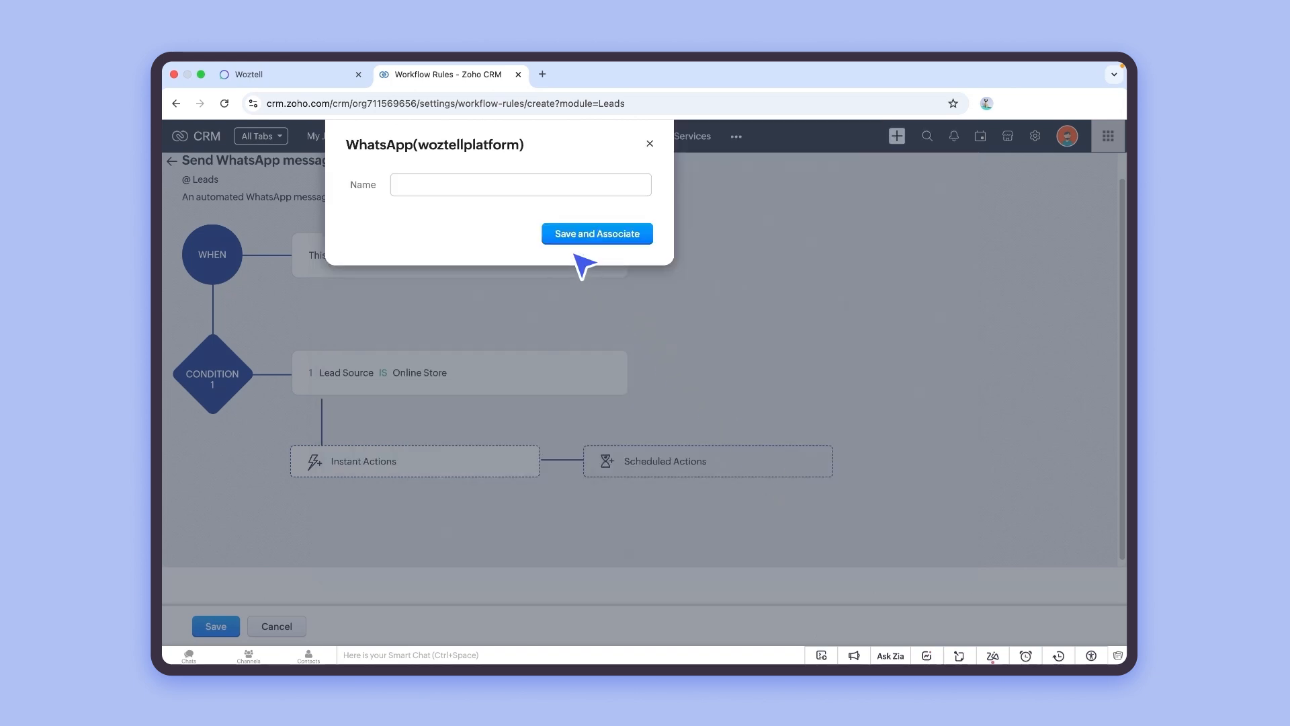
- Name the WhatsApp action, save and associate it, then save the workflow rule
click(522, 184)
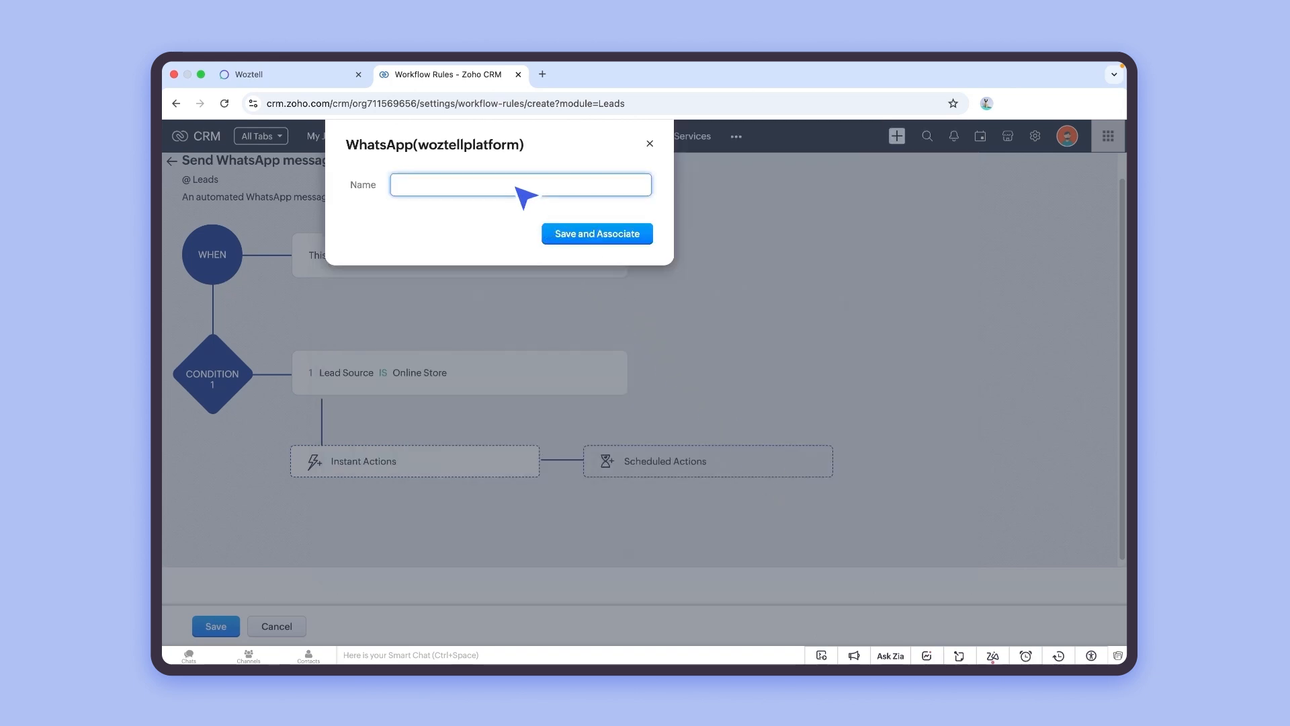
click(597, 233)
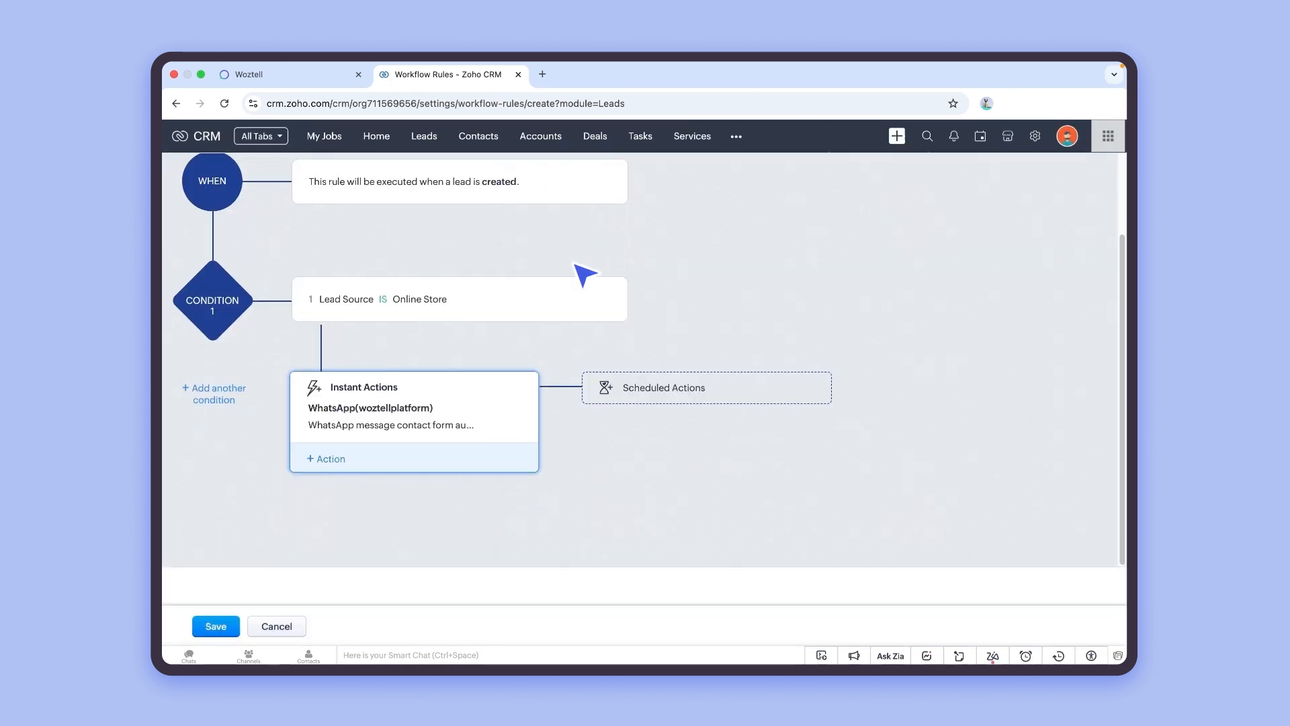
click(215, 627)
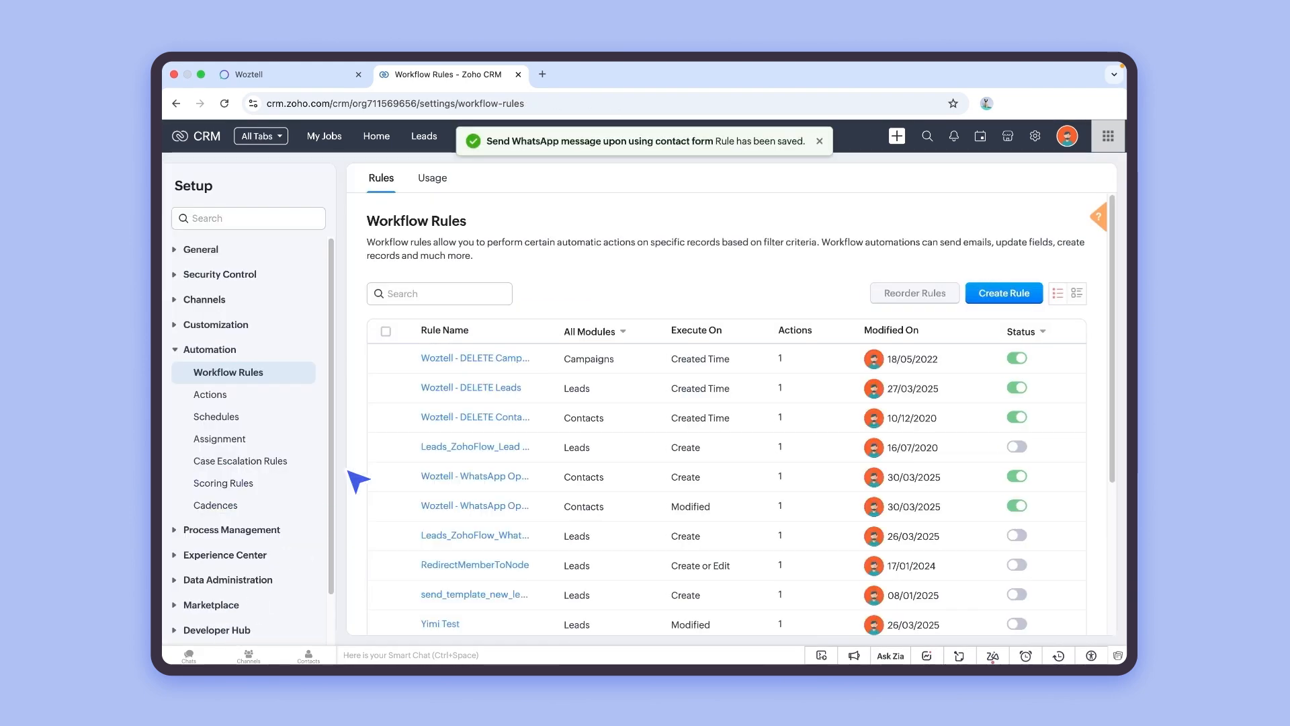
mouse_move(457, 306)
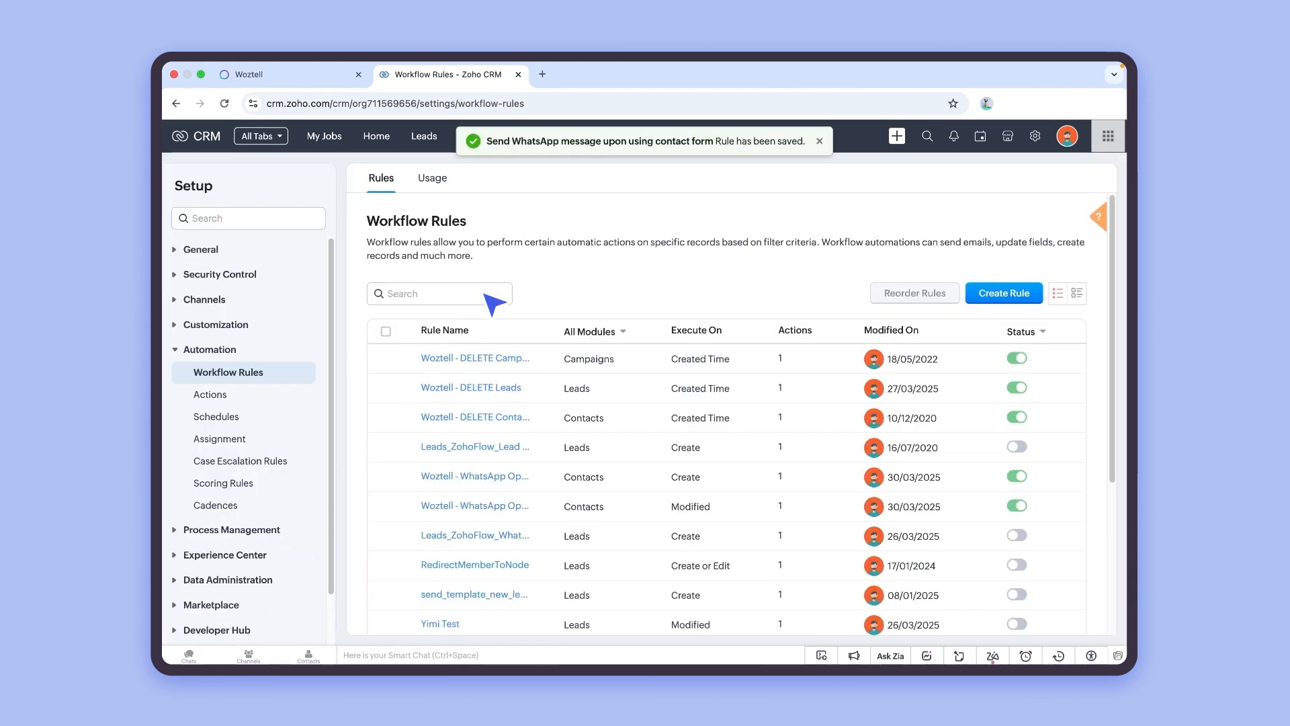
- Search the workflow rules for 'message' to show the new rule listed as active
text(message)
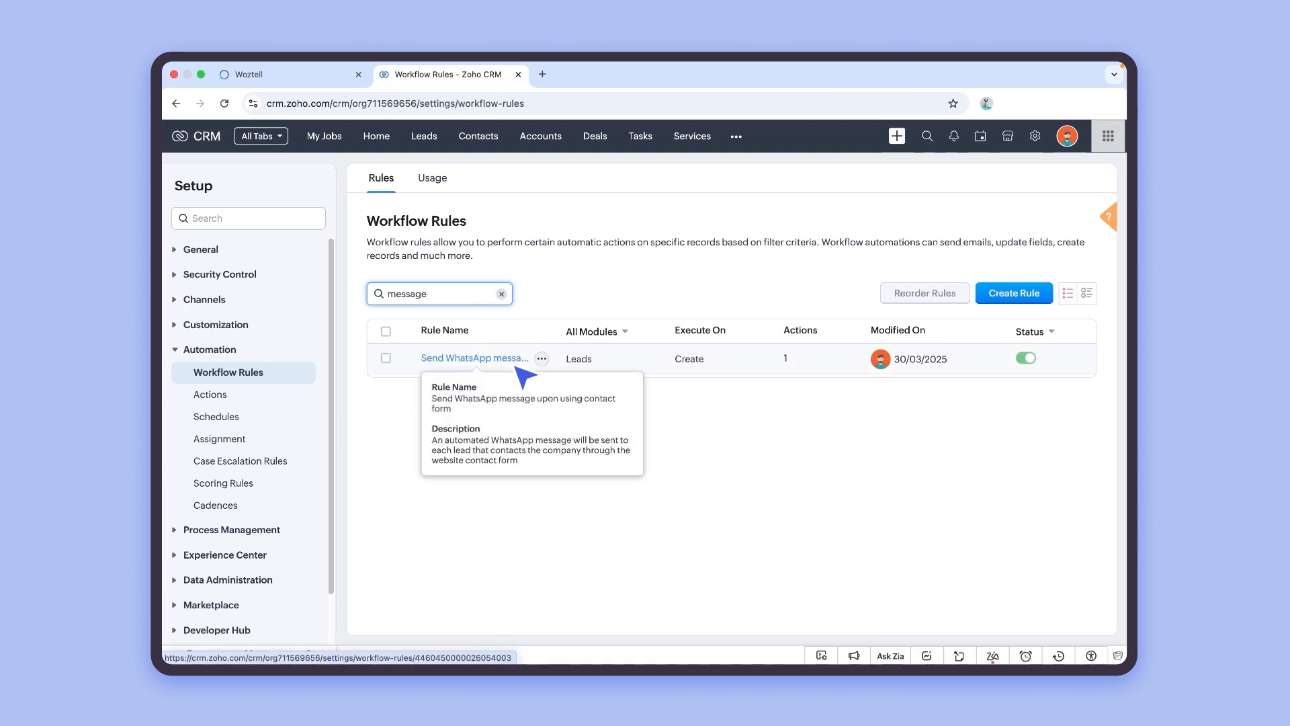
mouse_move(647, 495)
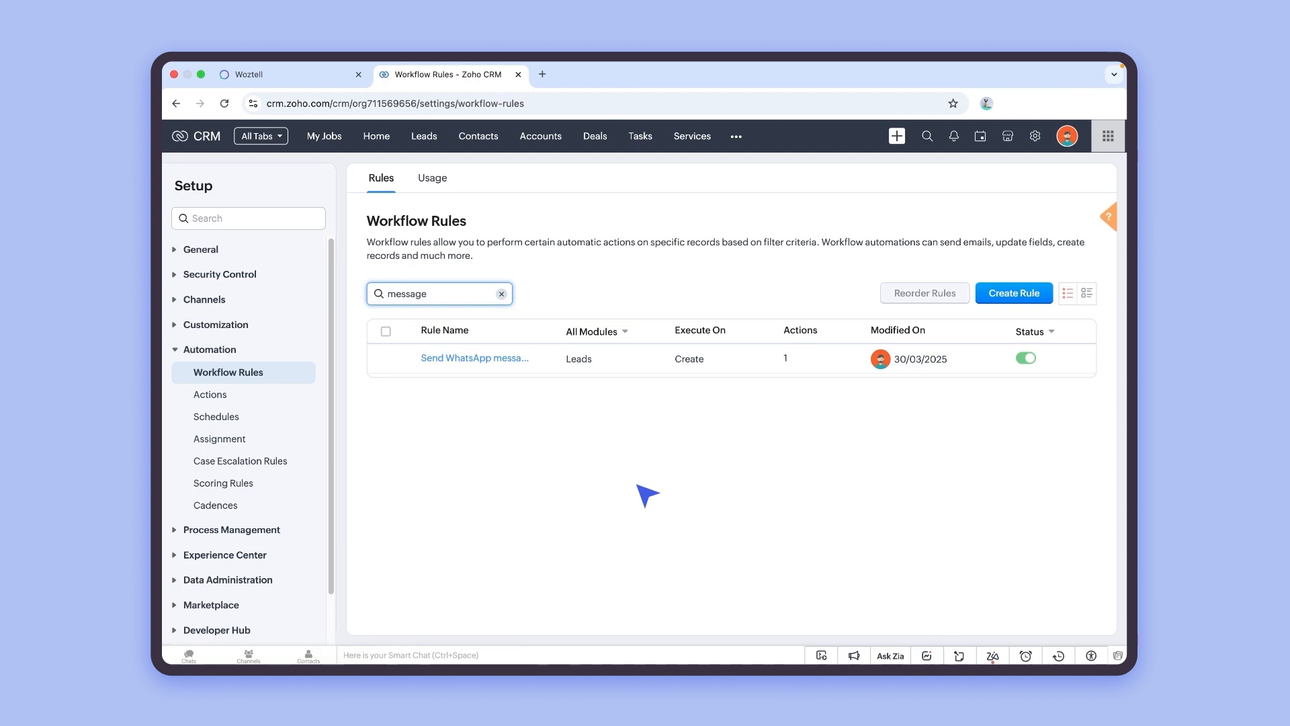